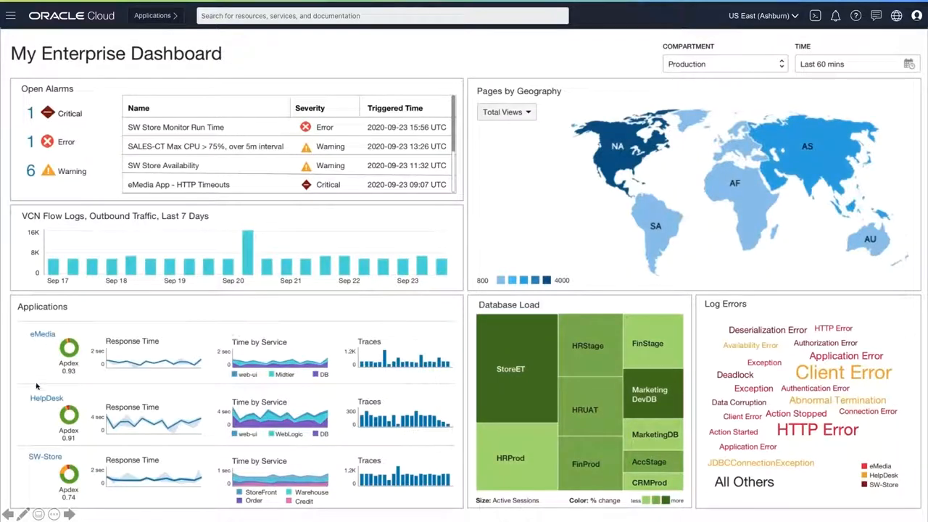
mouse_move(107, 337)
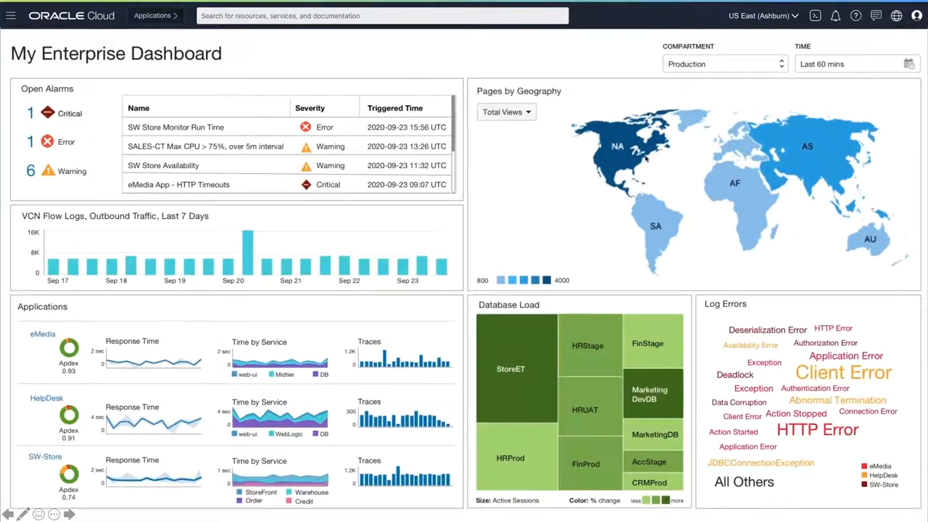
mouse_move(656, 340)
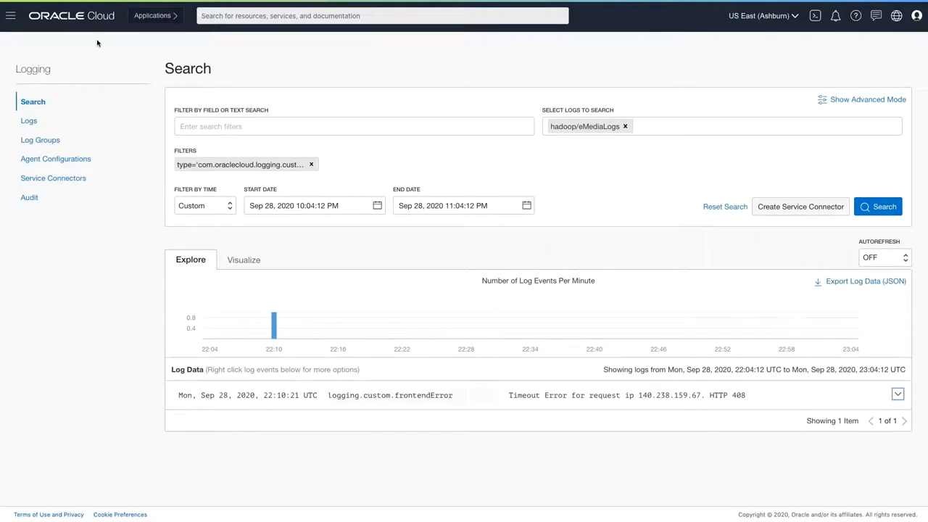
mouse_move(379, 58)
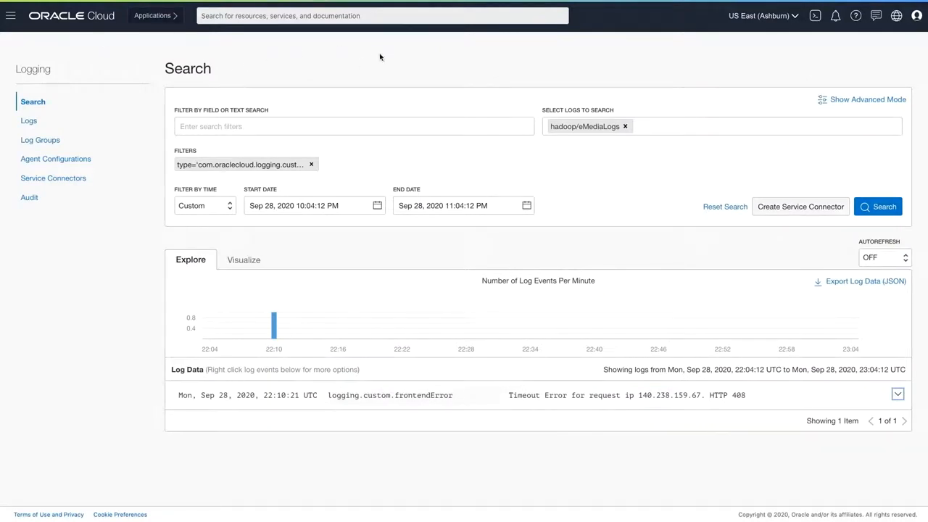
mouse_move(607, 160)
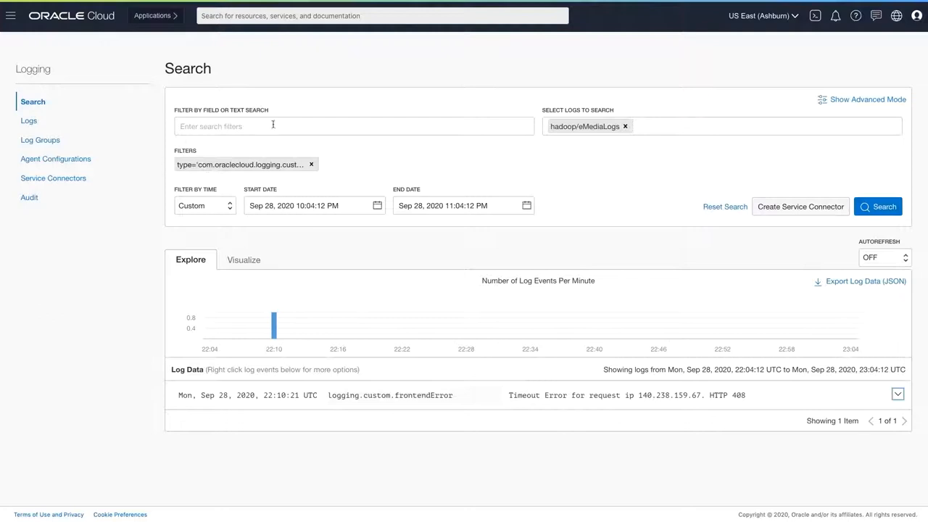
mouse_move(416, 192)
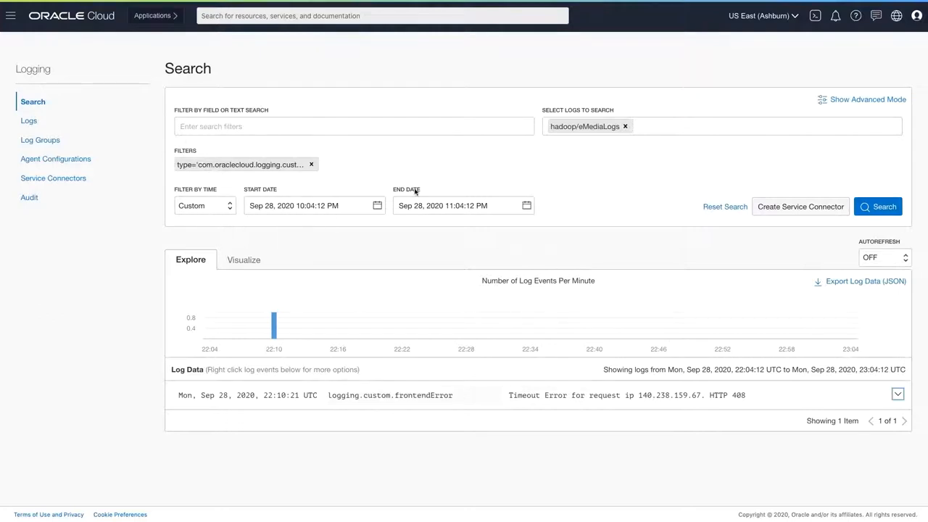
mouse_move(328, 196)
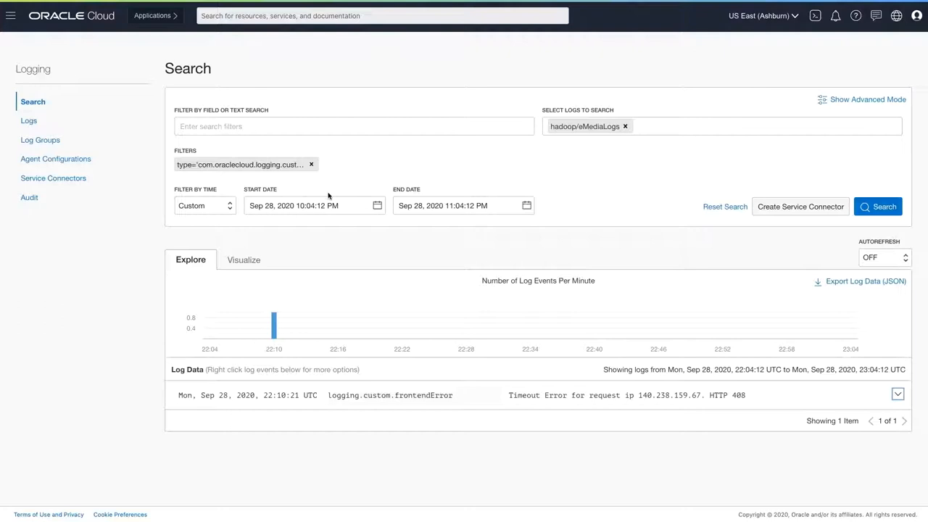
mouse_move(563, 406)
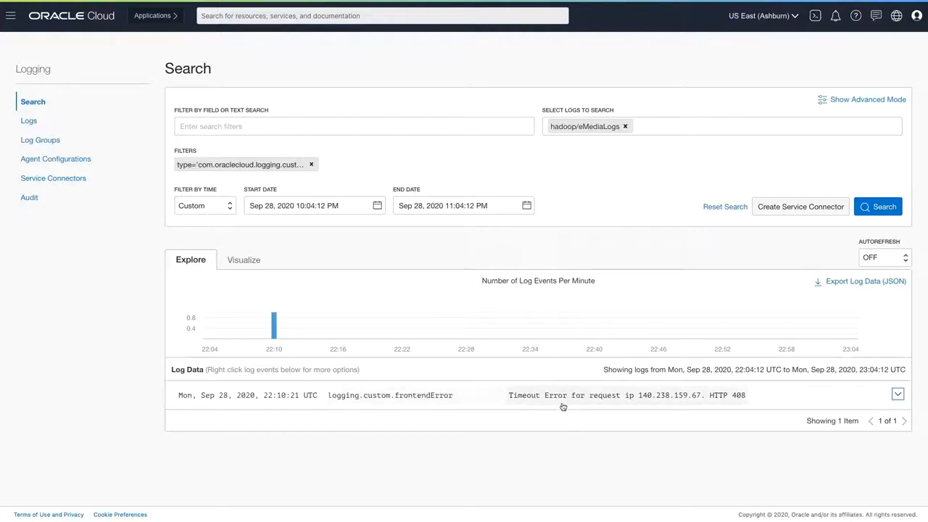
mouse_move(611, 389)
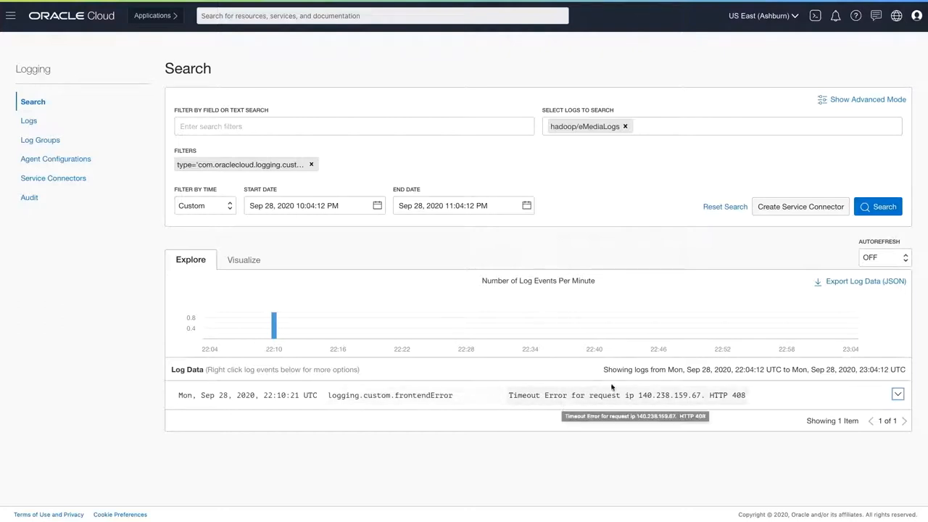
Expand the frontendError timeout event and review its JSON details with frontendHost AppServer03 and requestIpAddress
click(898, 393)
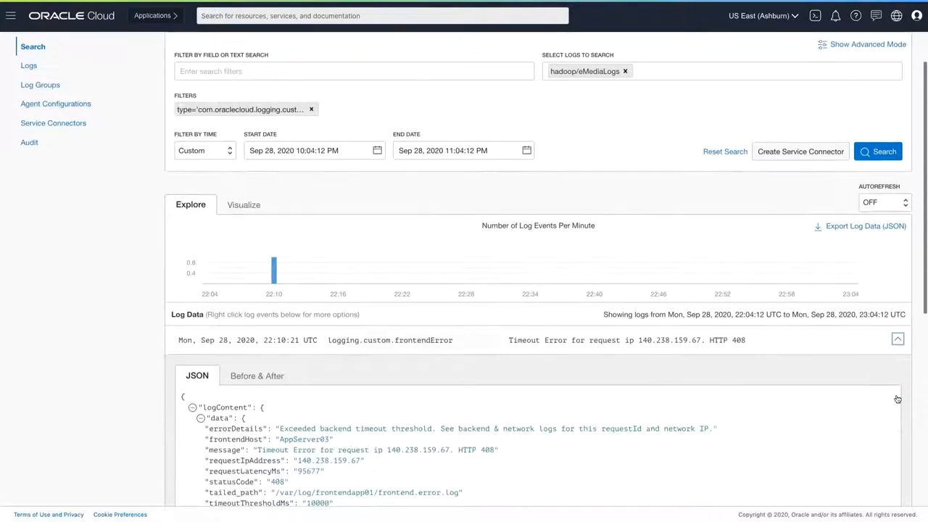
scroll(down, 3)
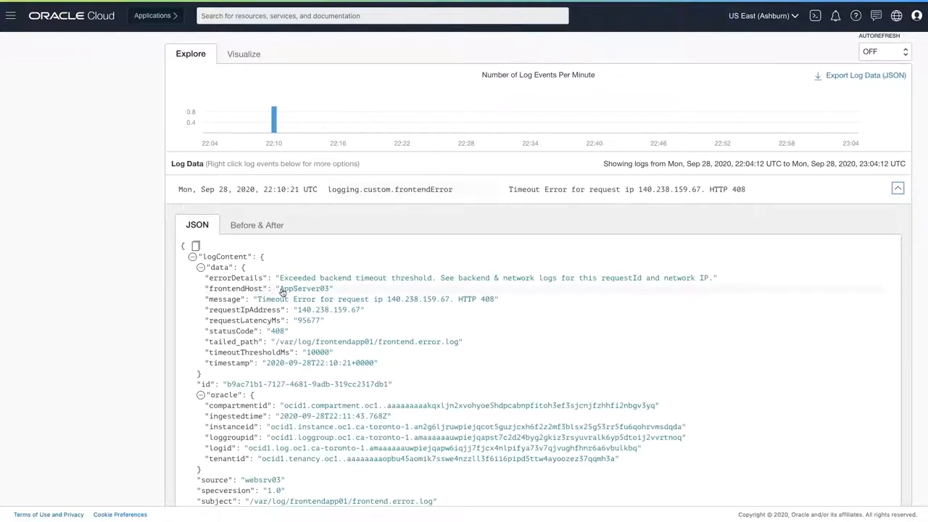
mouse_move(295, 322)
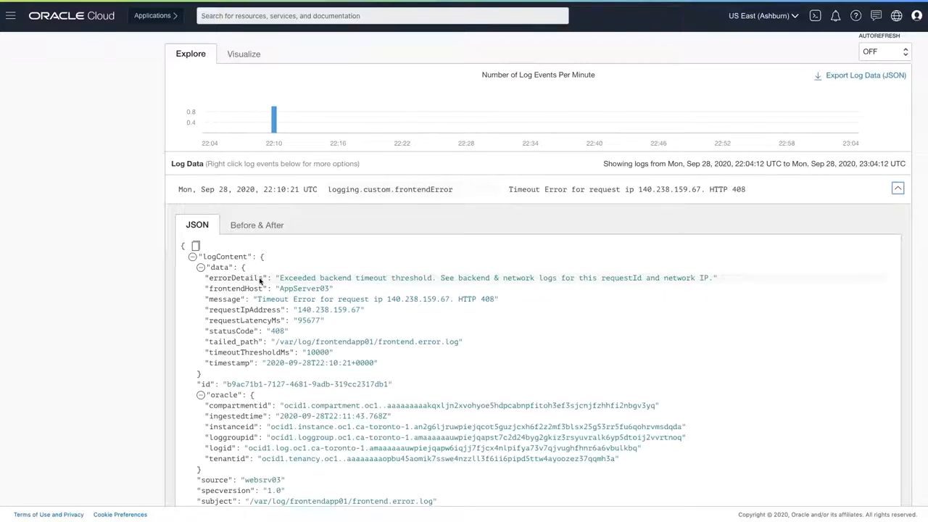
mouse_move(311, 283)
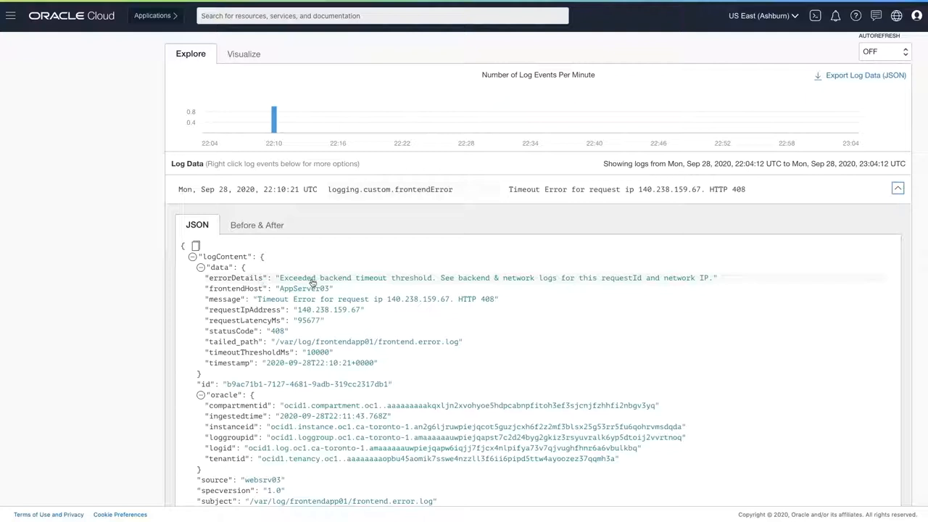
mouse_move(363, 281)
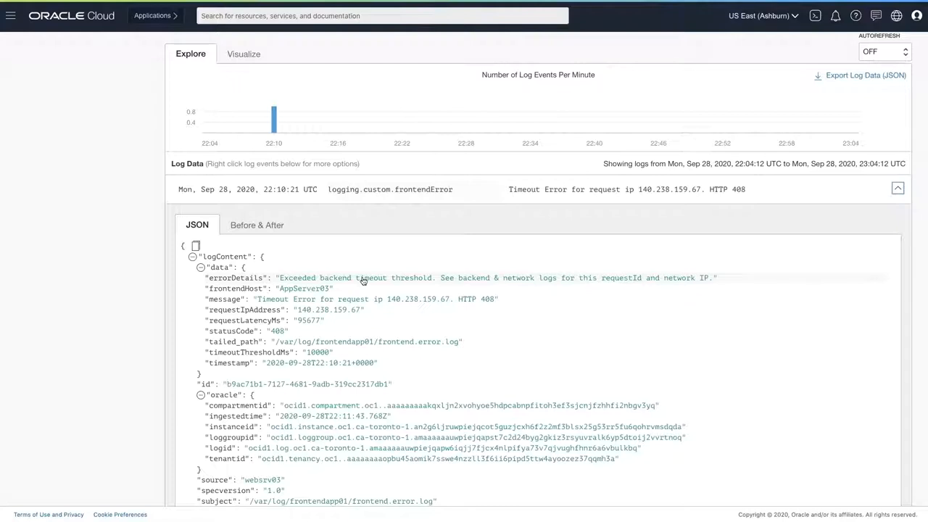
scroll(up, 3)
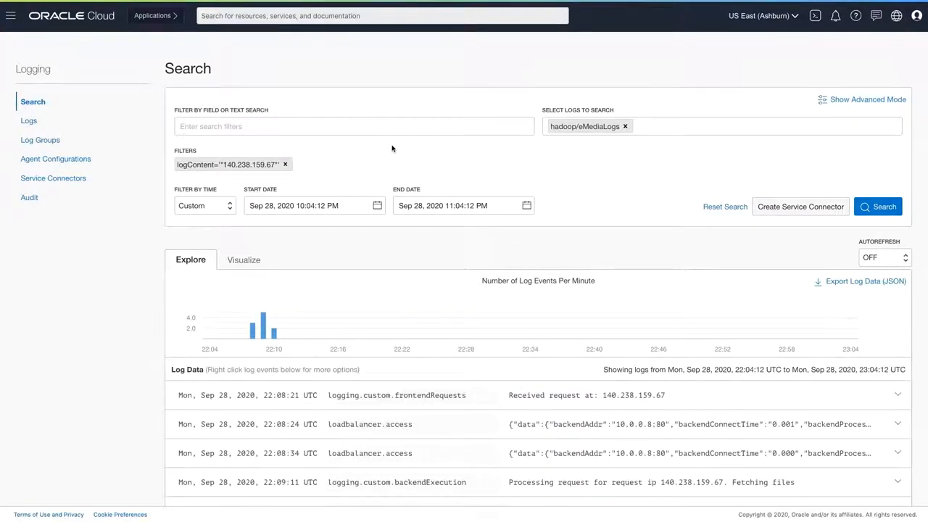
Review the ten events for IP 140.238.159.67 across load balancer, flow log, frontend and backend logs
scroll(down, 3)
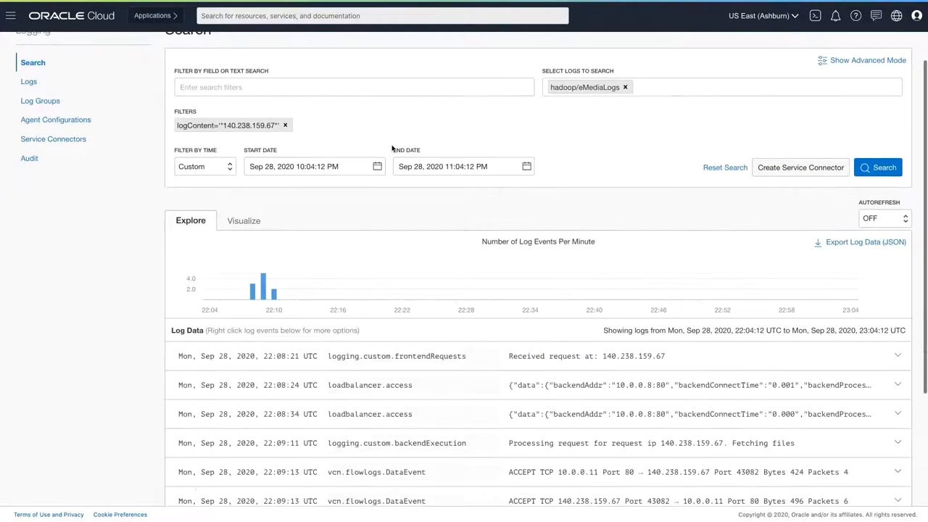
scroll(down, 3)
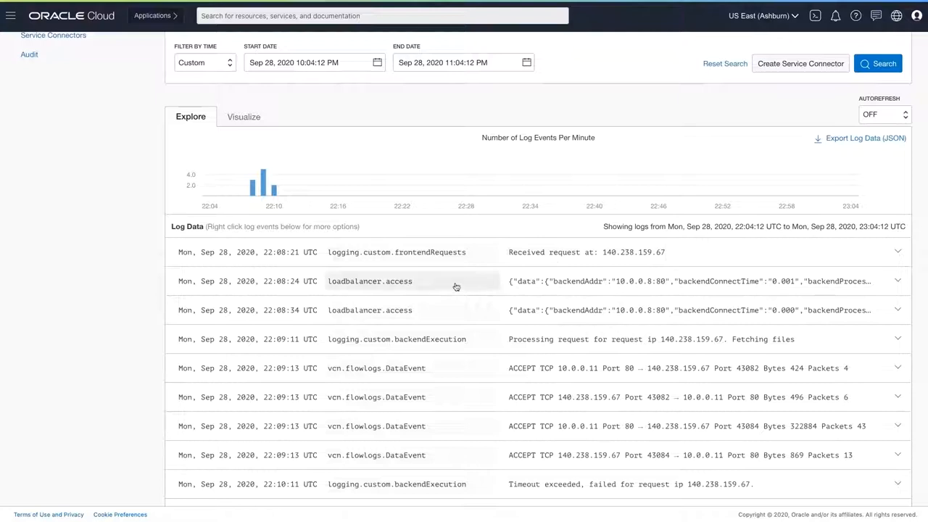
mouse_move(469, 316)
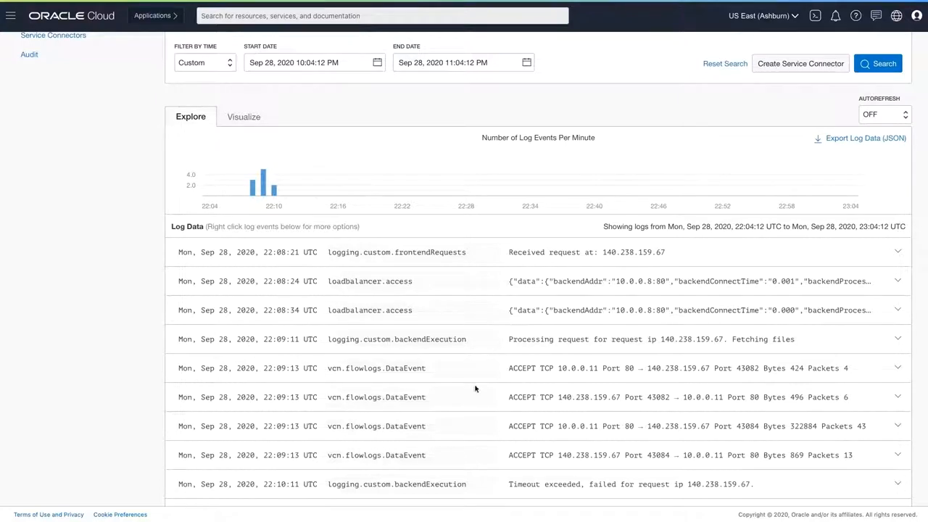
scroll(down, 3)
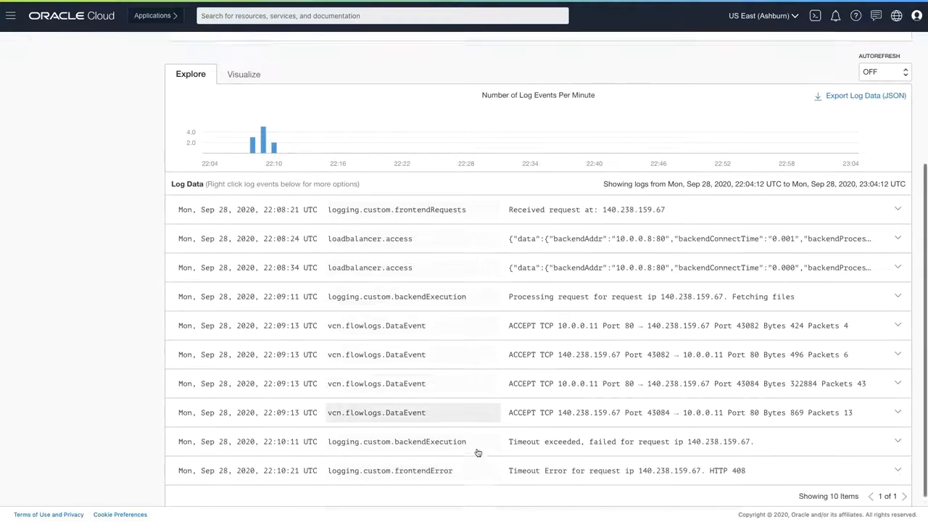
scroll(up, 3)
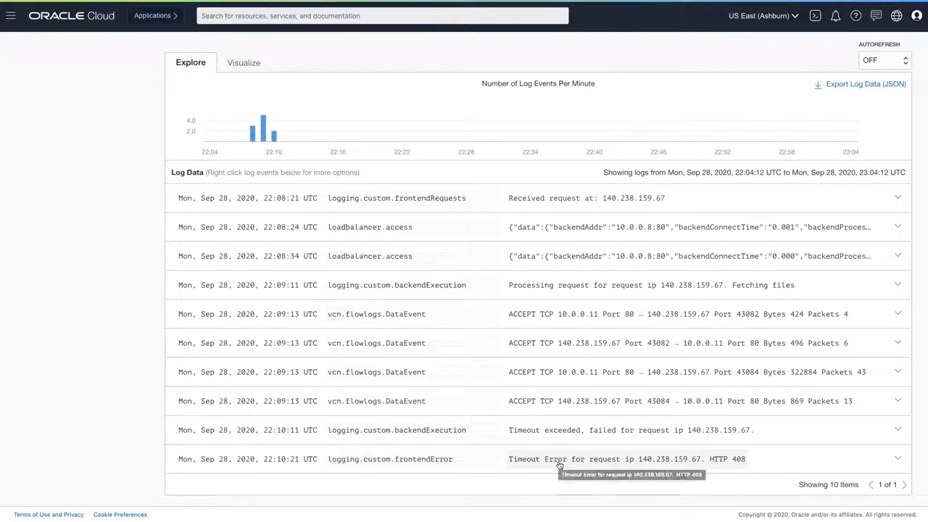
mouse_move(529, 324)
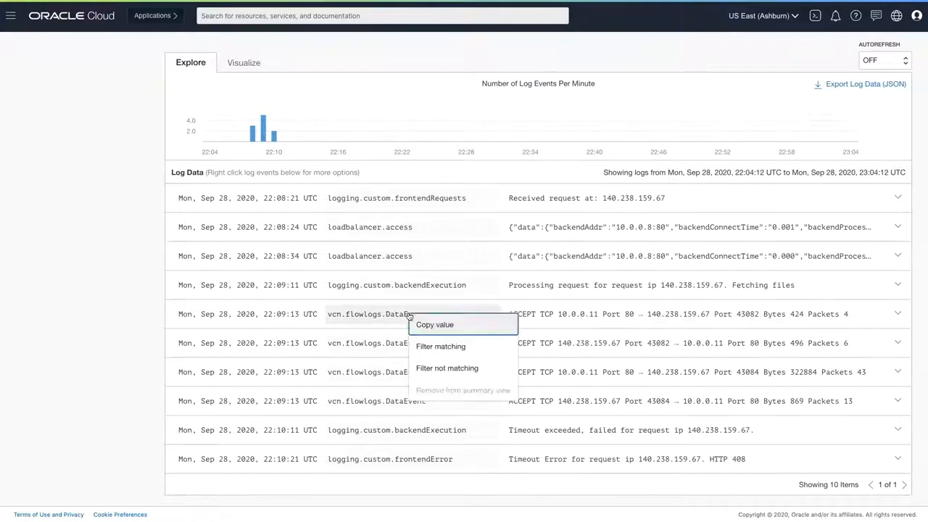
Narrow the eMediaLogs search to VCN flow logs and visualize 6295 records as a per-minute bar chart
click(441, 346)
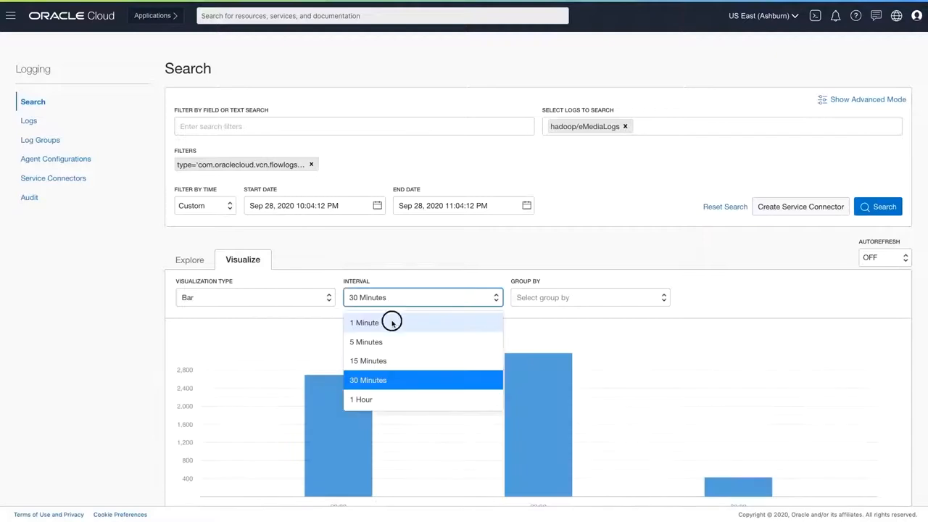
click(364, 322)
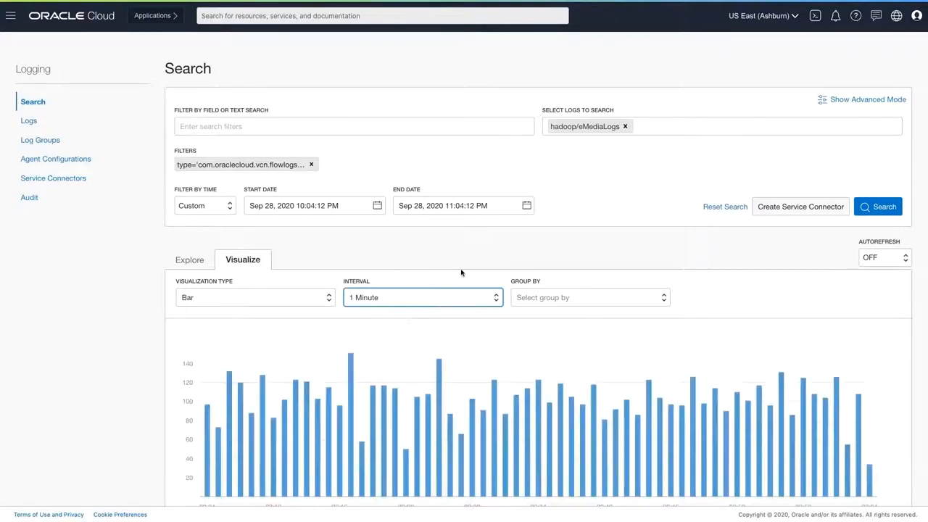
scroll(down, 3)
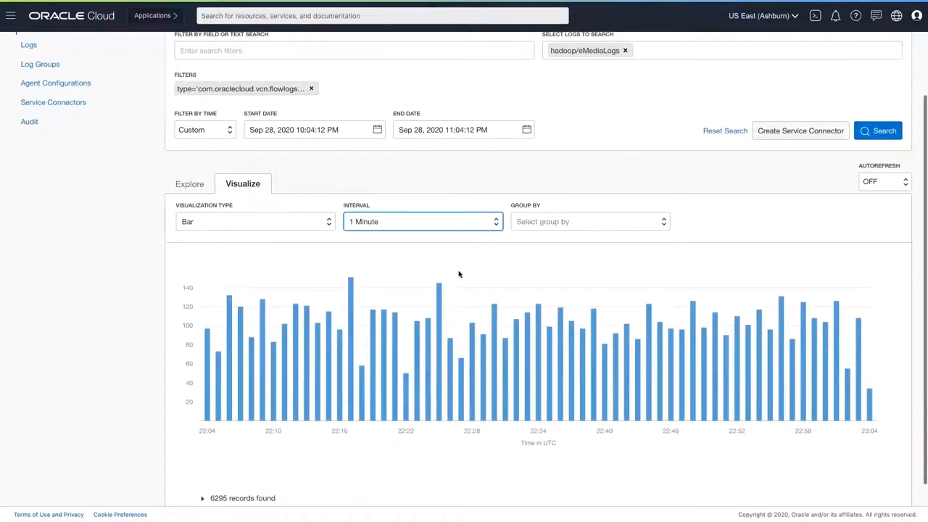
mouse_move(440, 289)
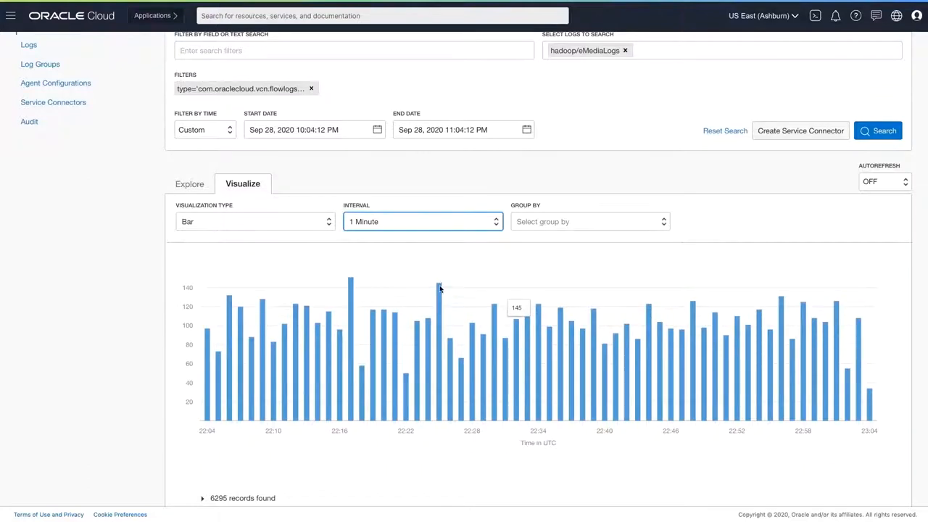
mouse_move(646, 306)
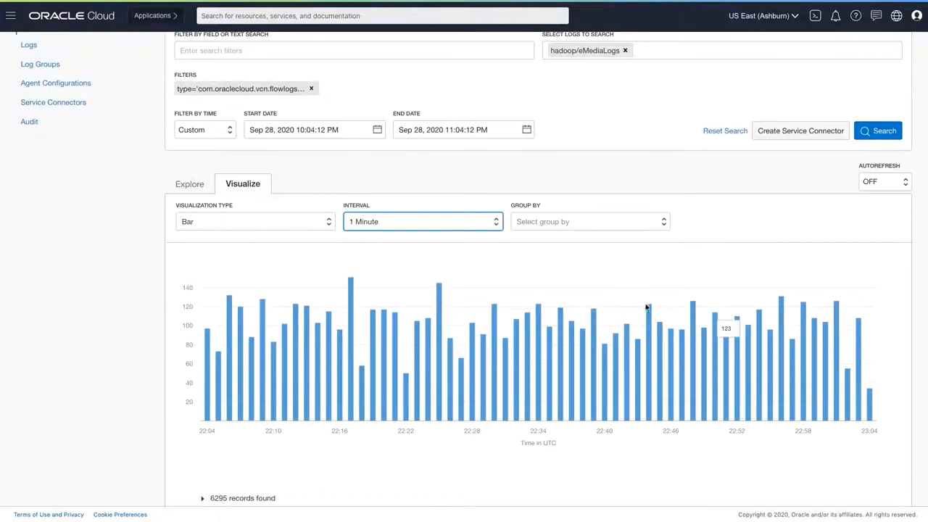
mouse_move(597, 313)
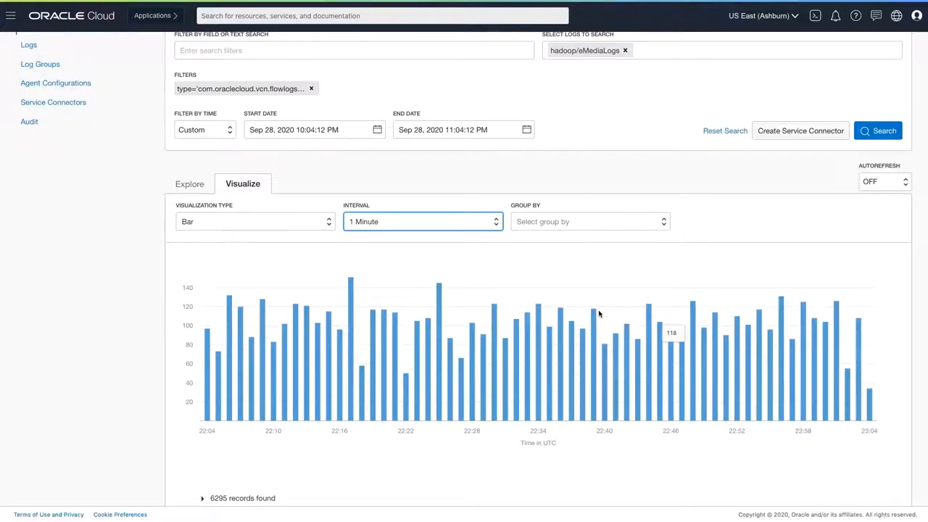
mouse_move(6, 52)
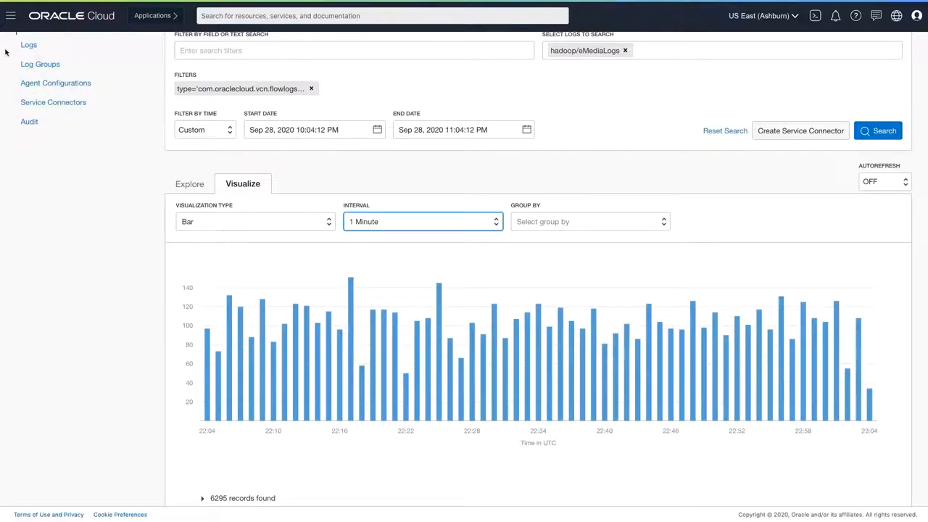
Navigate from the console menu to Logging Analytics Log Explorer showing the flow logs histogram
click(11, 15)
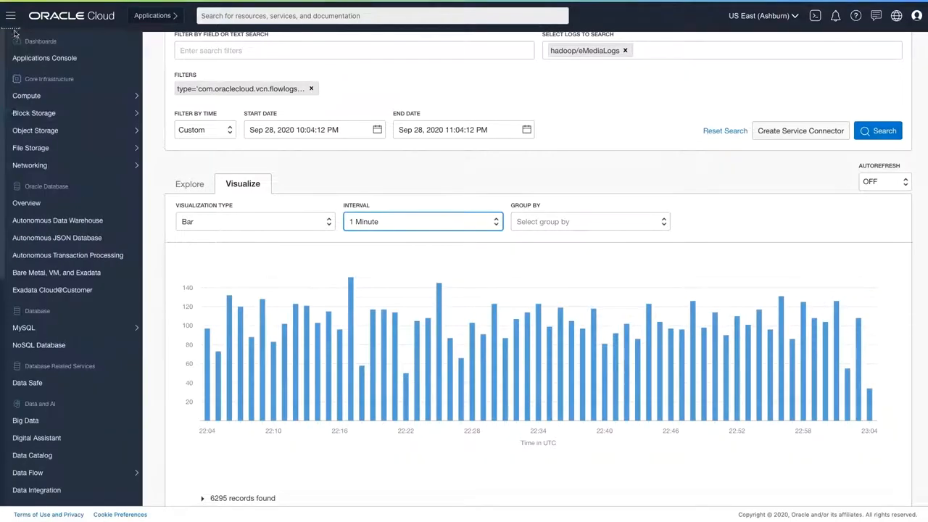
scroll(down, 3)
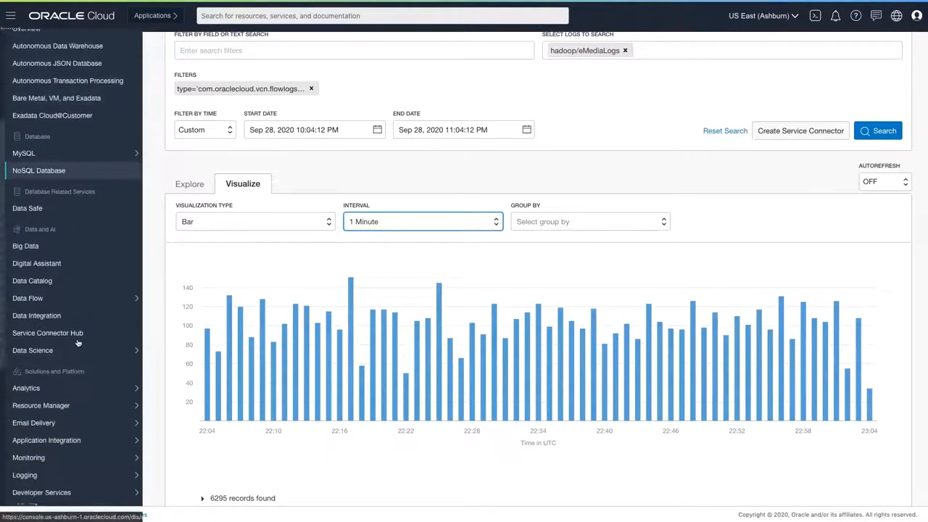
scroll(down, 3)
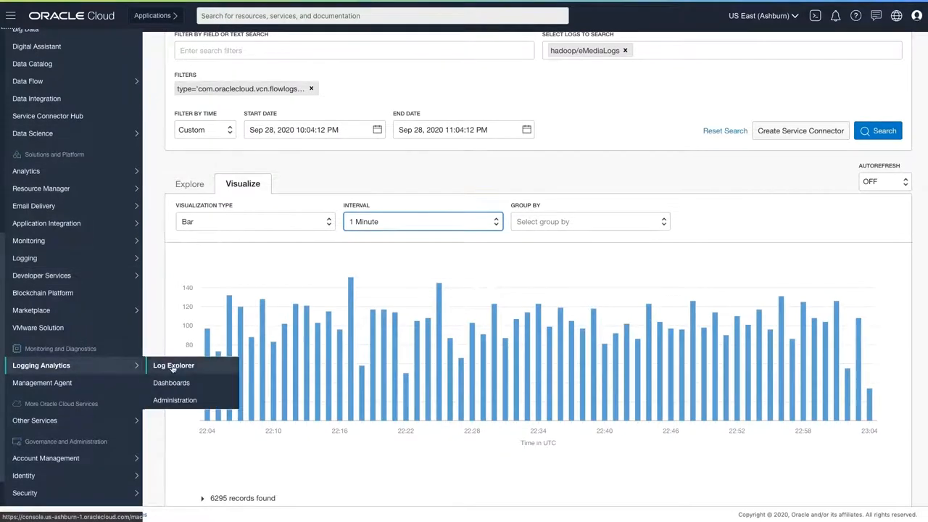
click(173, 366)
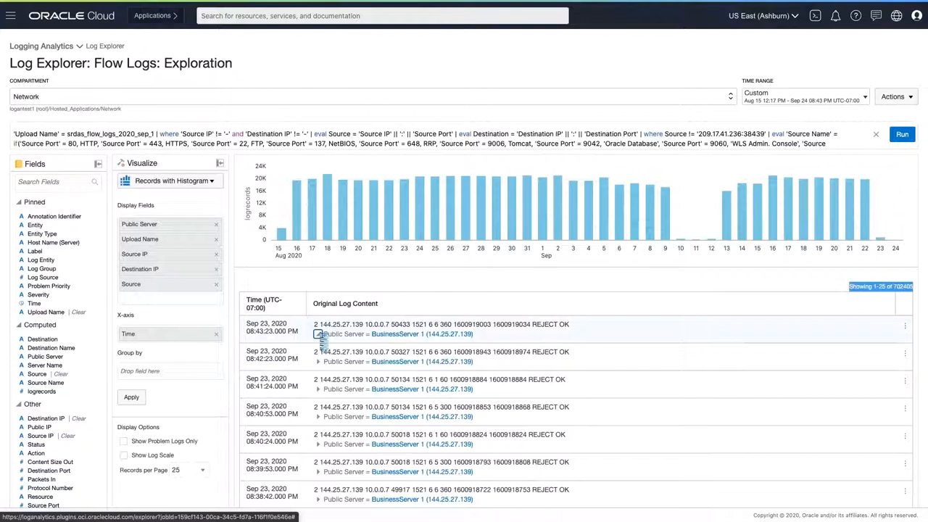
Expand the newest REJECT flow record and highlight its Status OK and Action fields
click(318, 334)
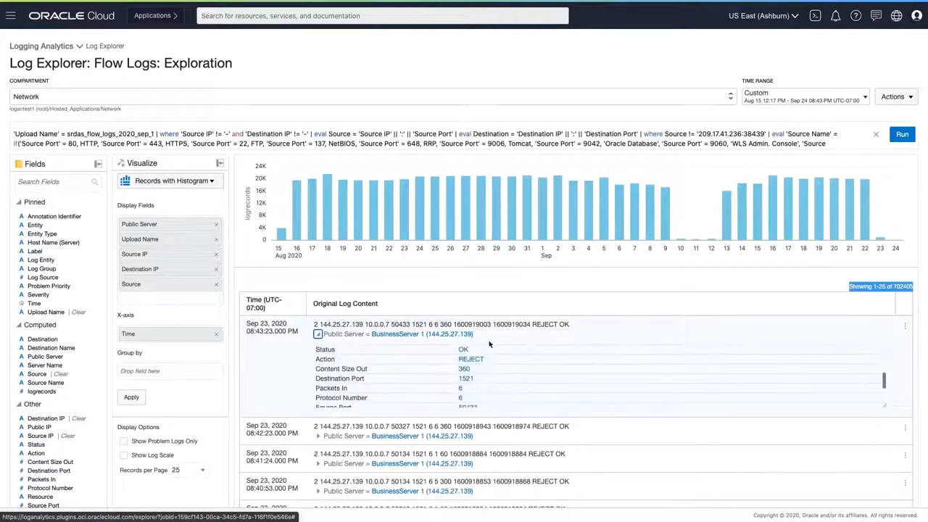
double_click(550, 324)
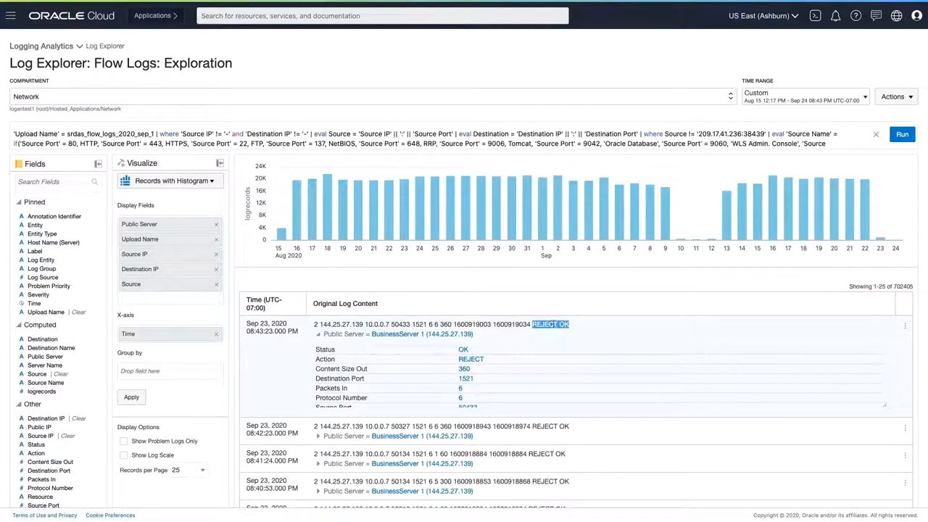
double_click(325, 359)
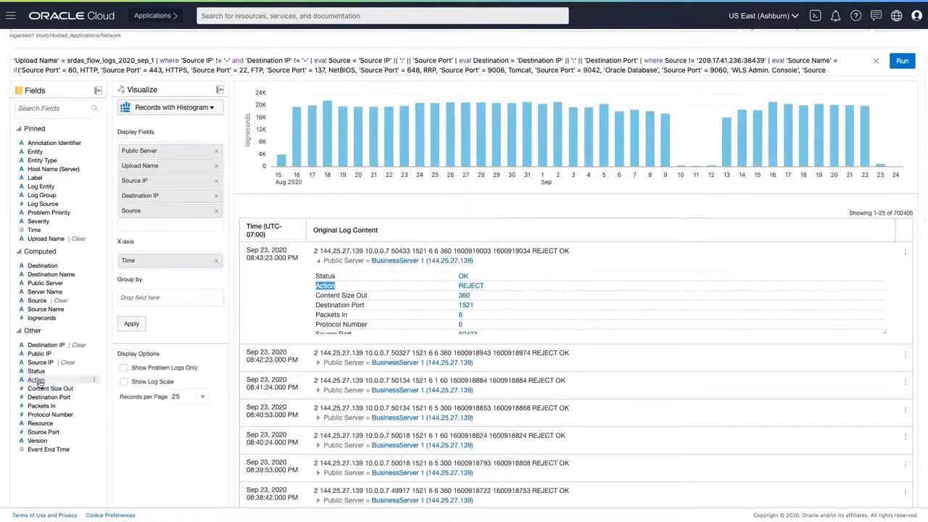
Group the flow-log histogram by Action into 688,702 accept and 13,703 reject records, shown as a tree map
drag(36, 379, 170, 297)
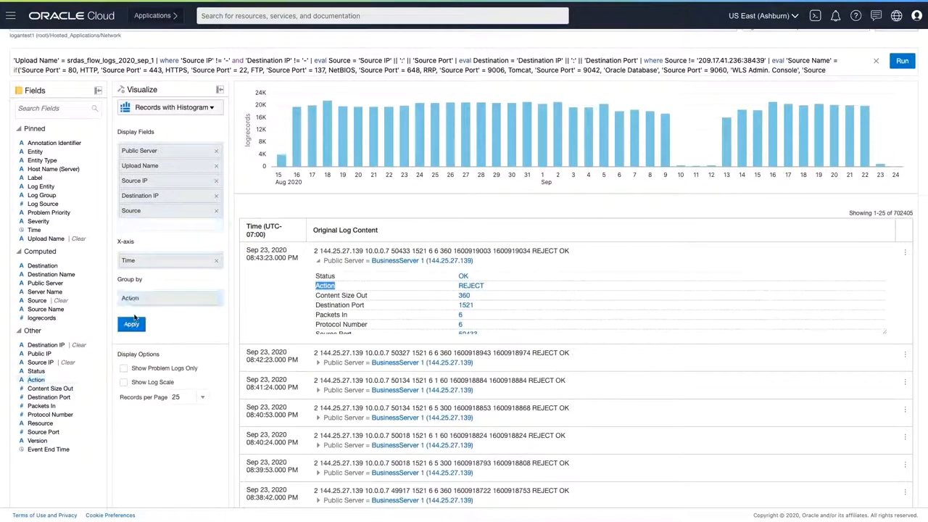
click(131, 324)
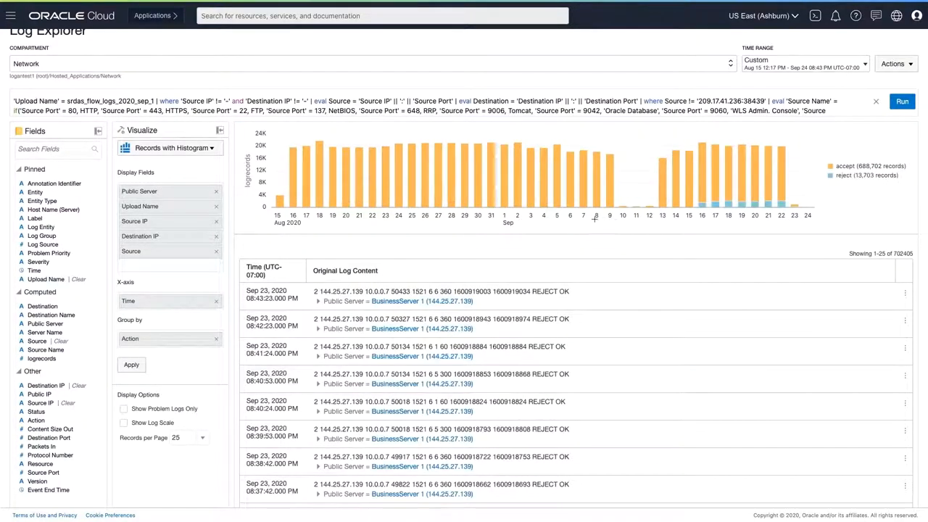
mouse_move(722, 187)
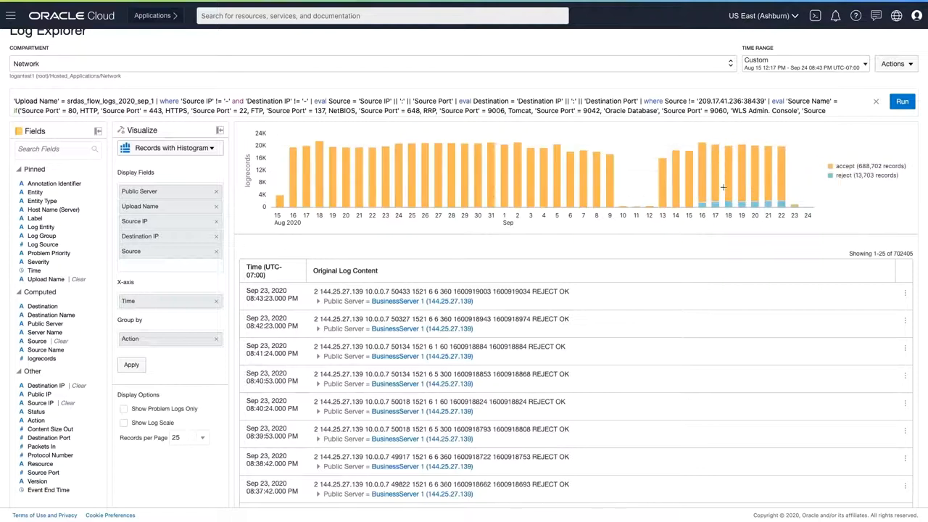
click(213, 148)
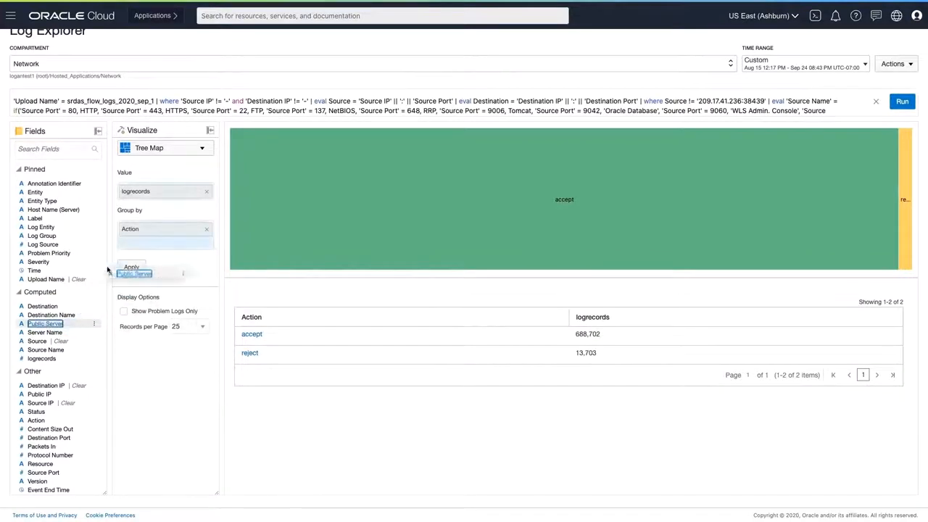
Group the tree map by Public Server, dismiss its value list, and move to the Network Flow Analysis Dashboard
click(134, 273)
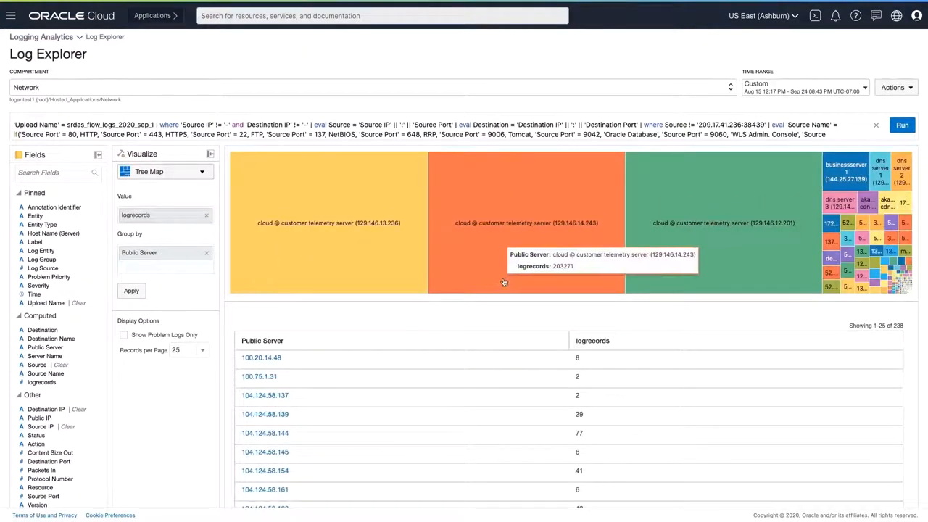
mouse_move(824, 180)
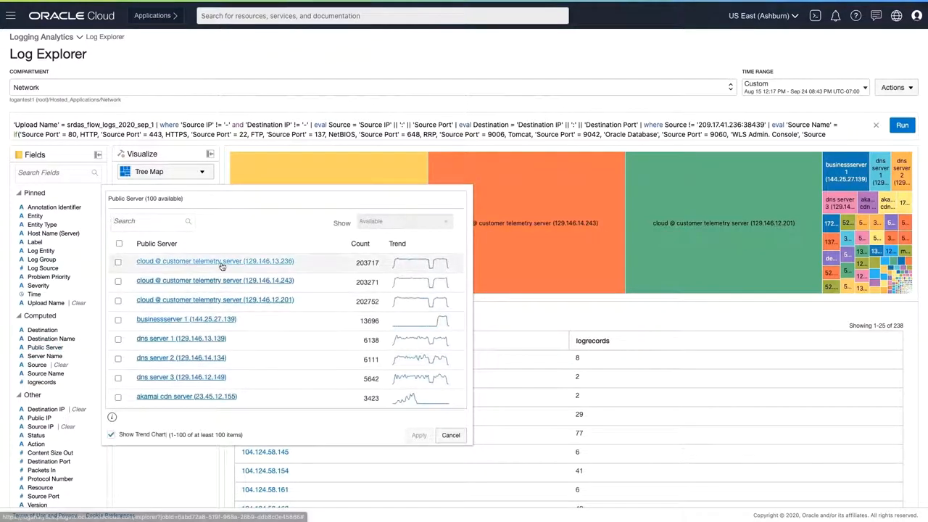
mouse_move(220, 303)
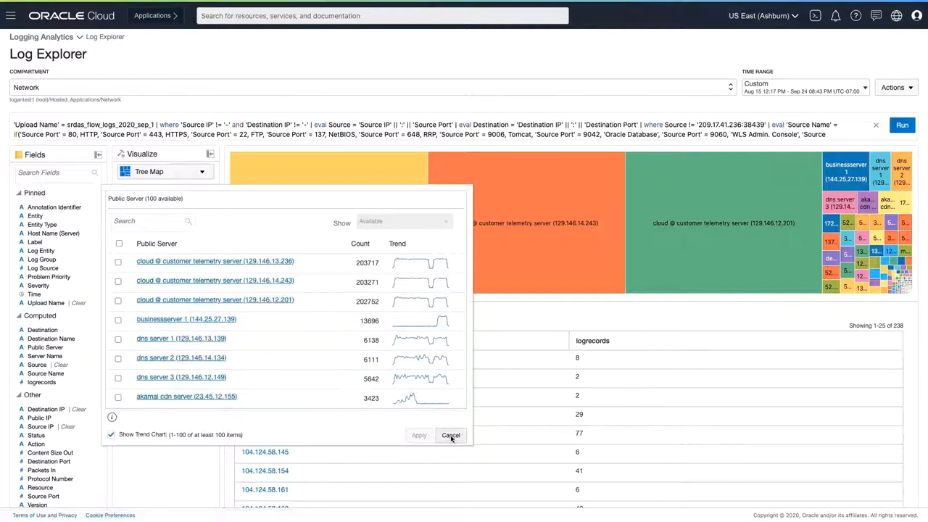
click(450, 435)
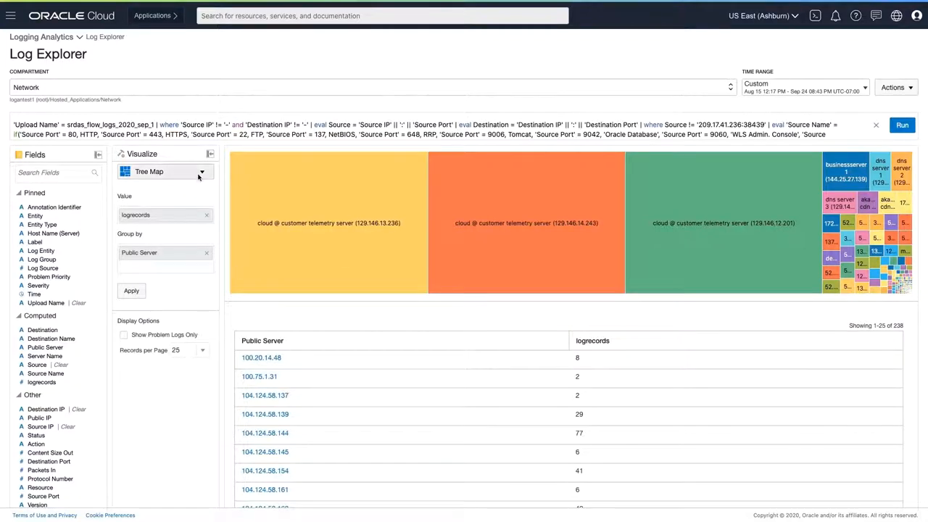
click(202, 171)
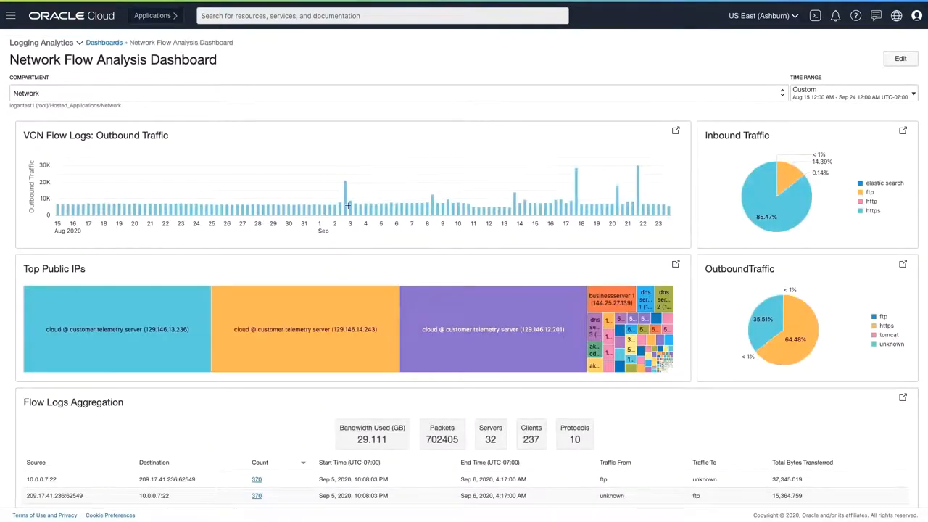
mouse_move(739, 227)
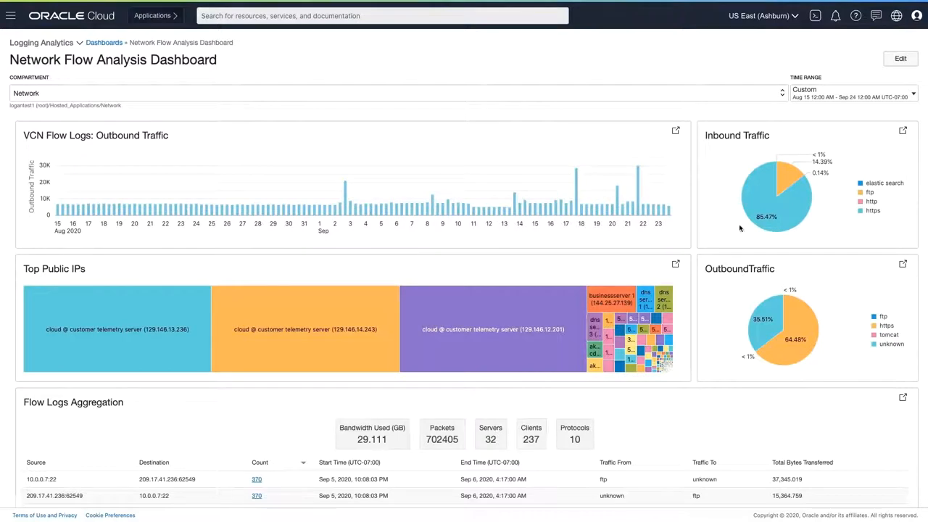
mouse_move(768, 323)
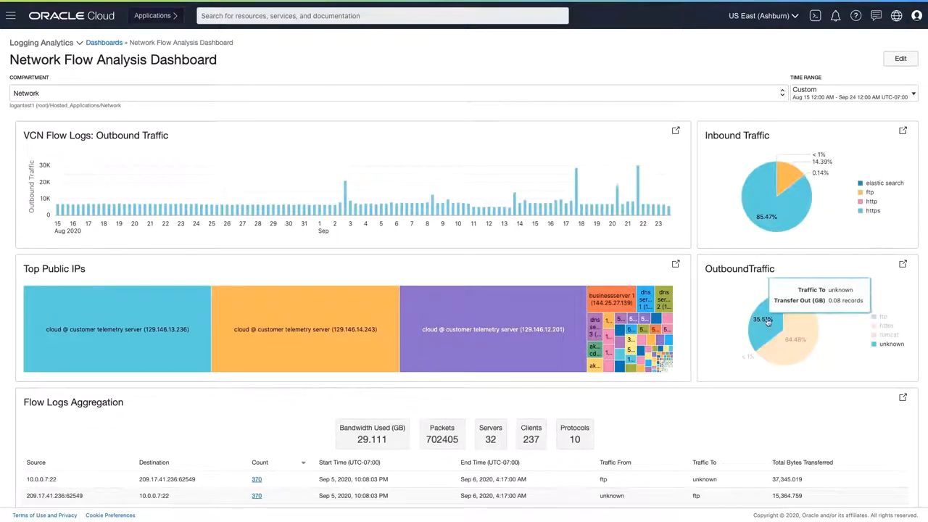
mouse_move(807, 397)
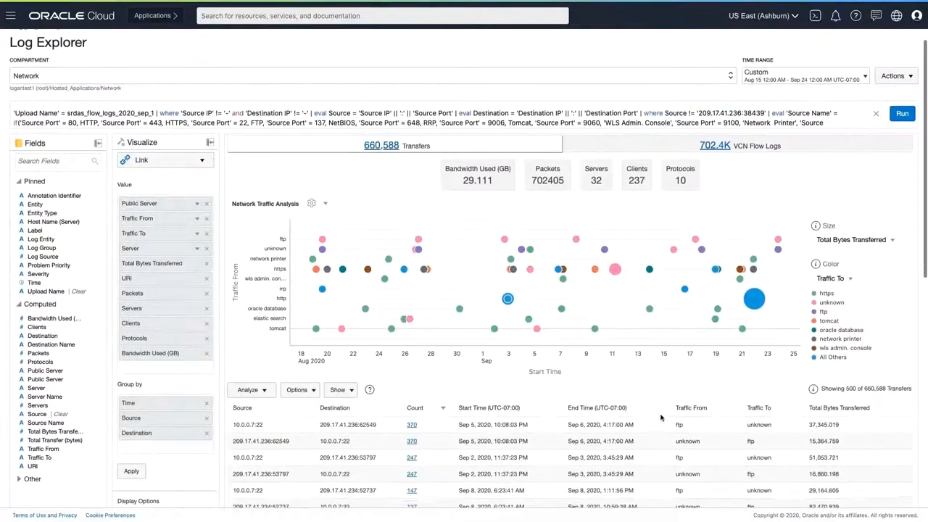
Colour the link-chart bubbles by Total Bytes Transferred, narrowing to two large http transfers
scroll(down, 3)
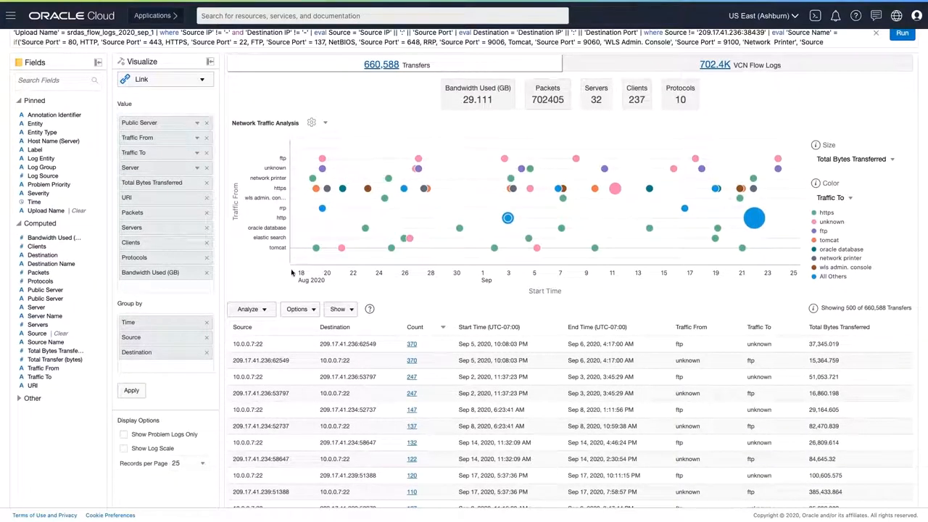
mouse_move(876, 236)
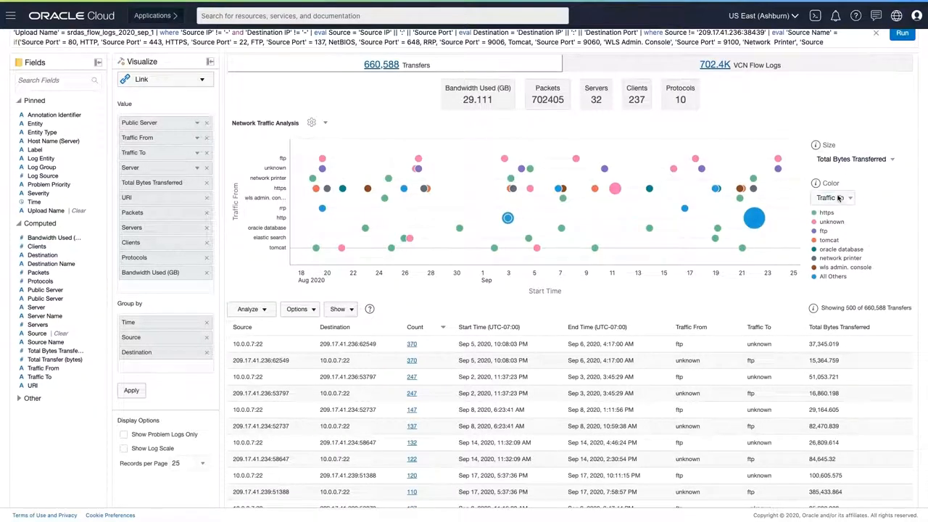
click(834, 197)
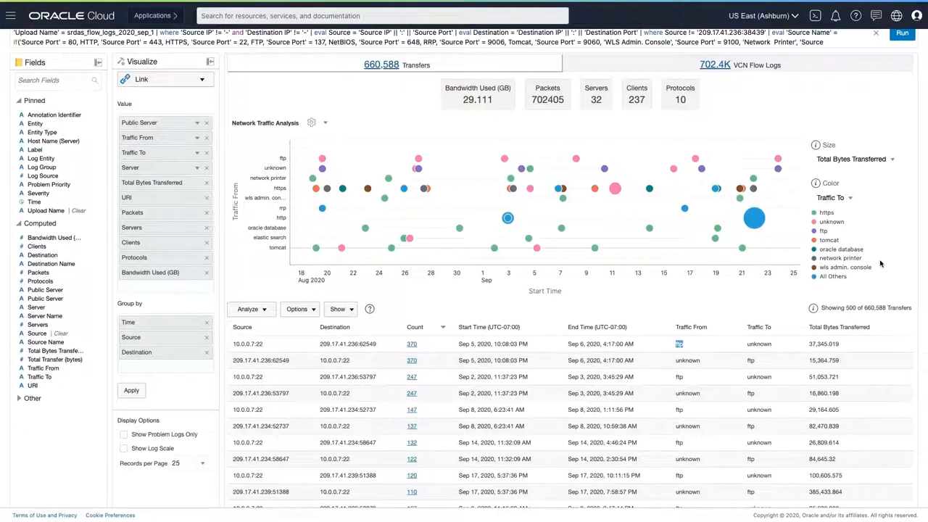
click(832, 197)
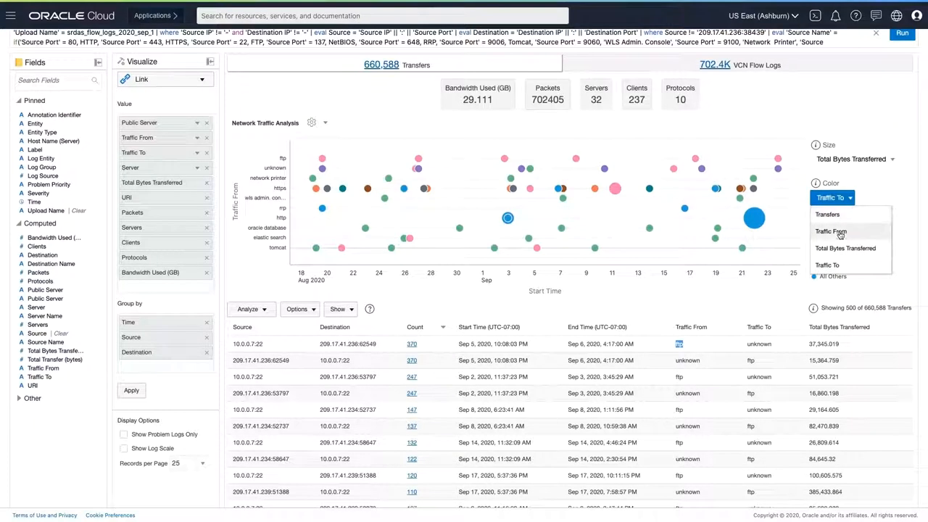
click(845, 248)
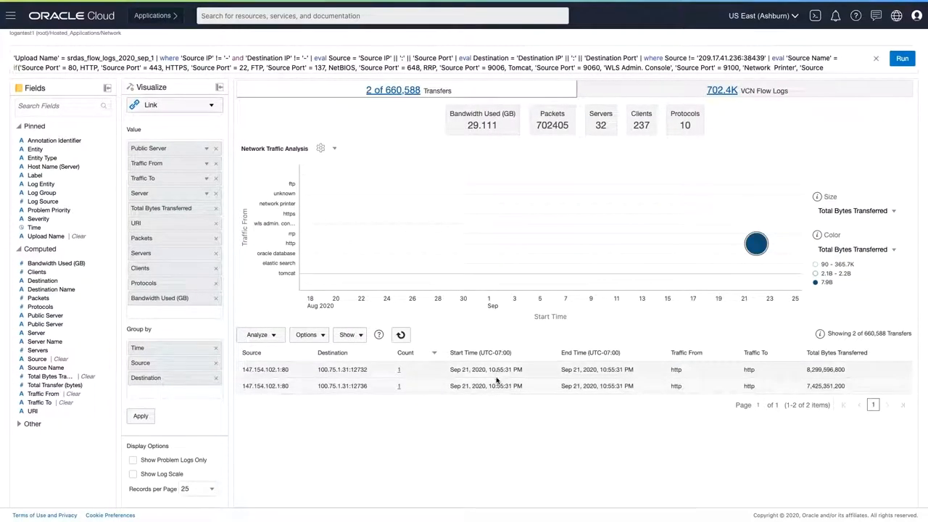
mouse_move(756, 244)
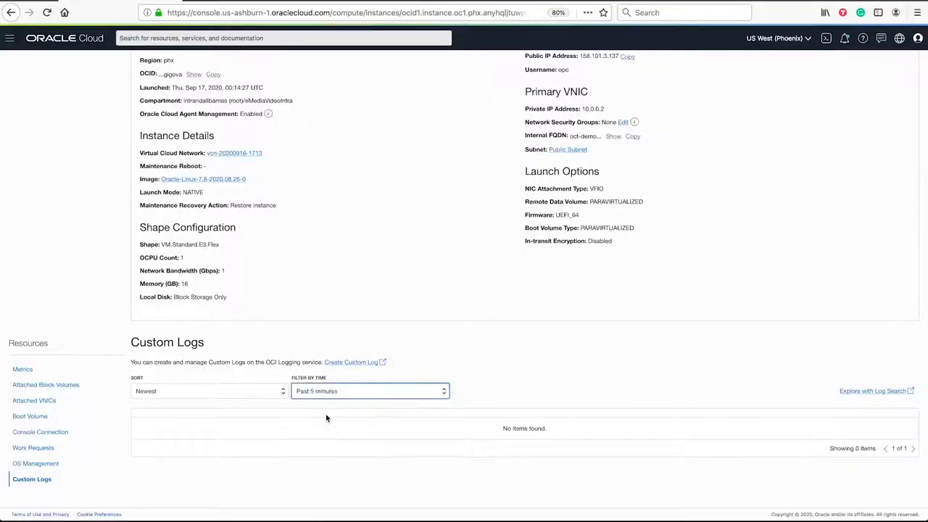
Choose Logging as the source for the video_transcoding_logs service connector in eMediaVideoInfra
scroll(up, 3)
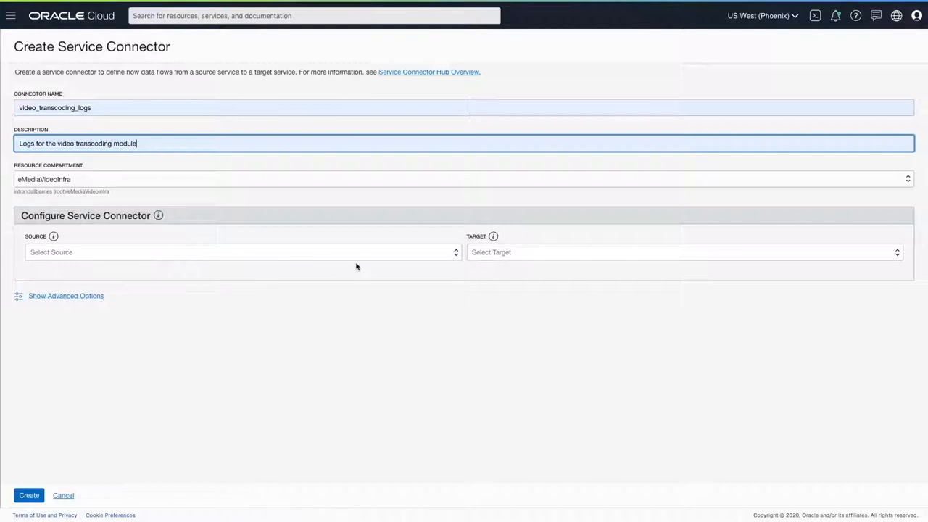
click(243, 251)
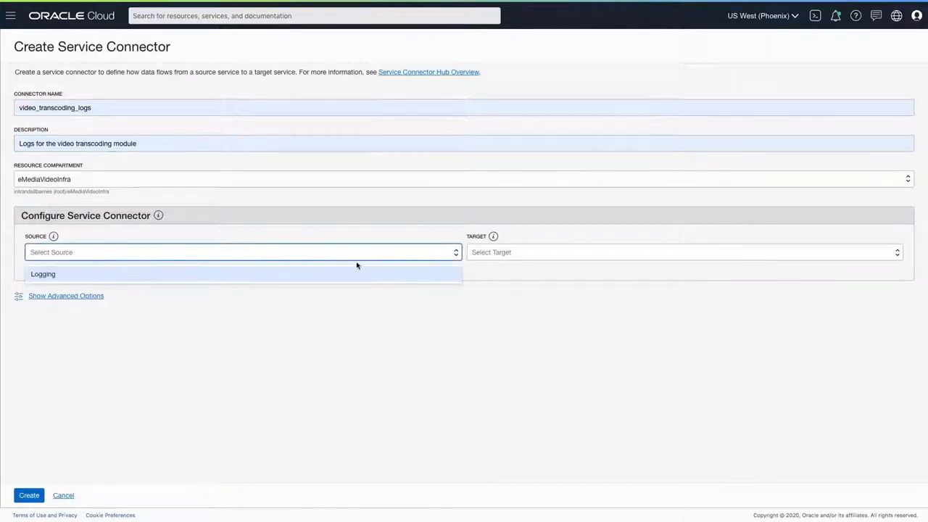
click(43, 274)
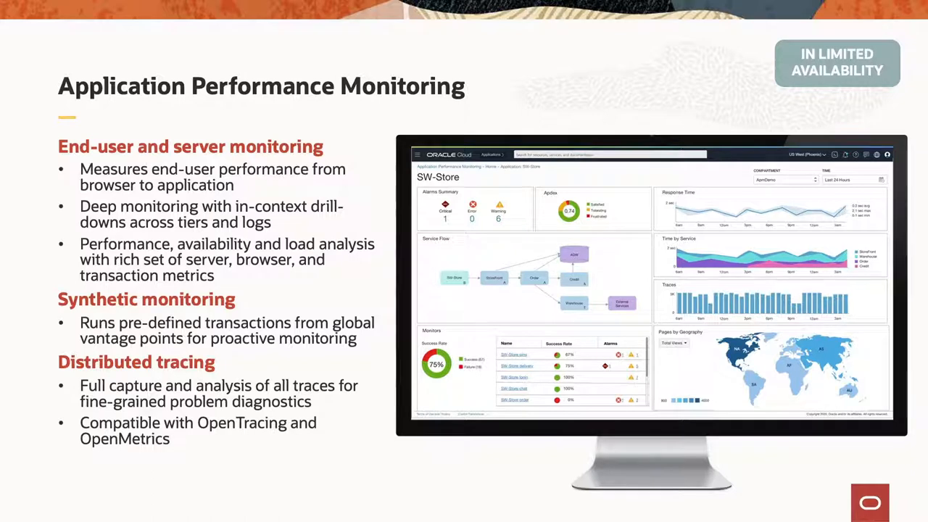
Advance past the Application Performance Monitoring slide to the enterprise dashboard
key(Right)
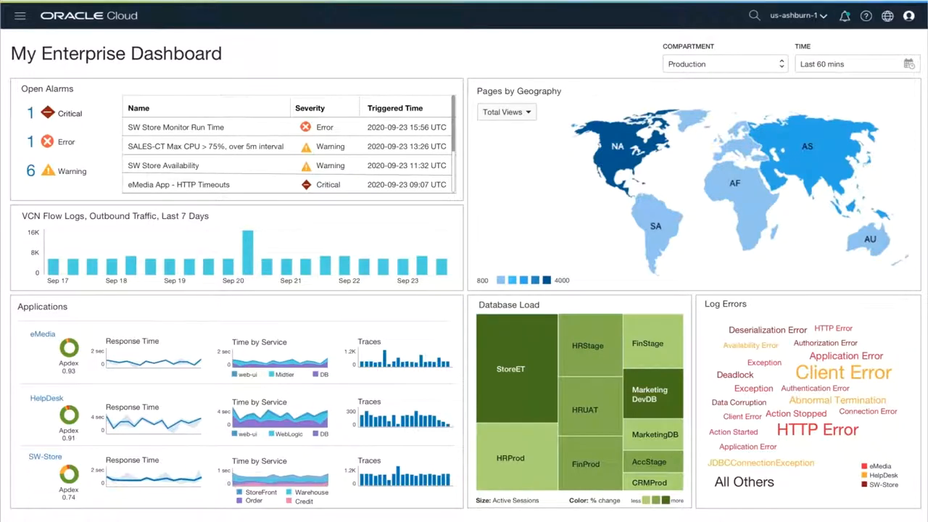
mouse_move(434, 67)
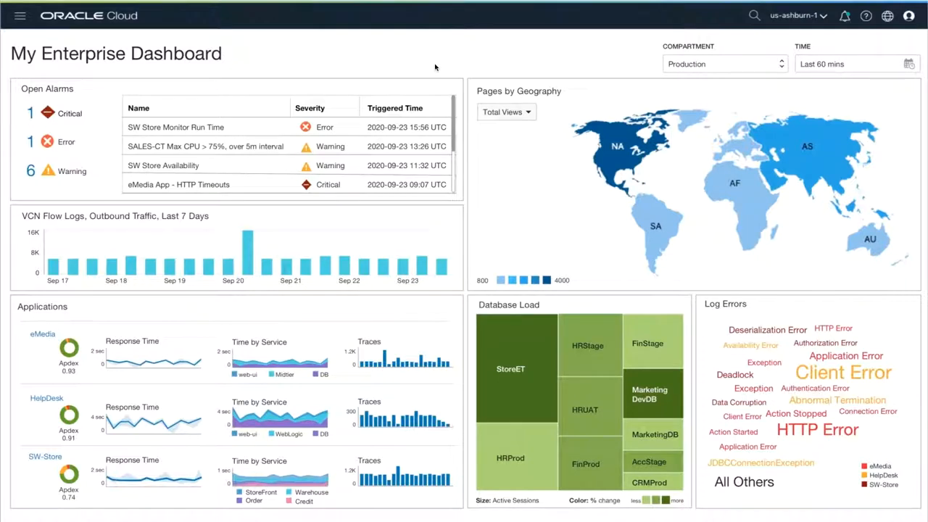
mouse_move(316, 135)
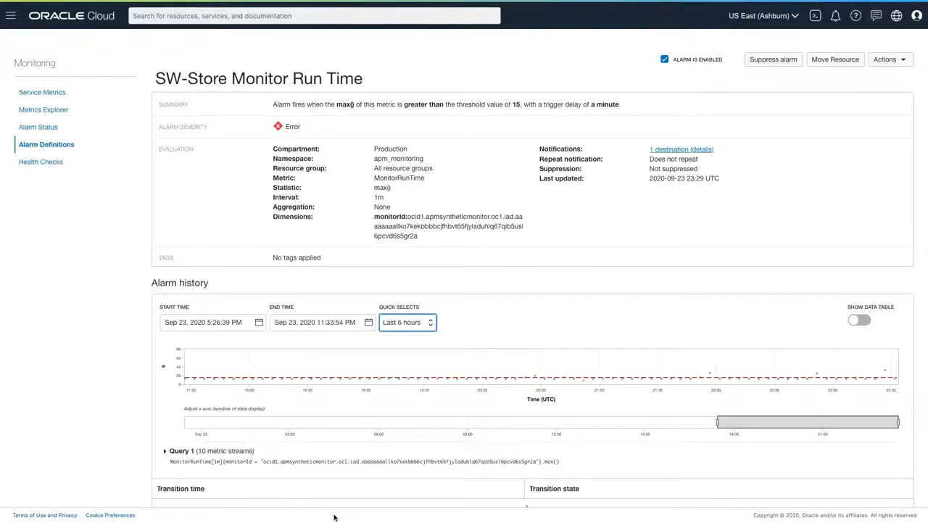
mouse_move(686, 332)
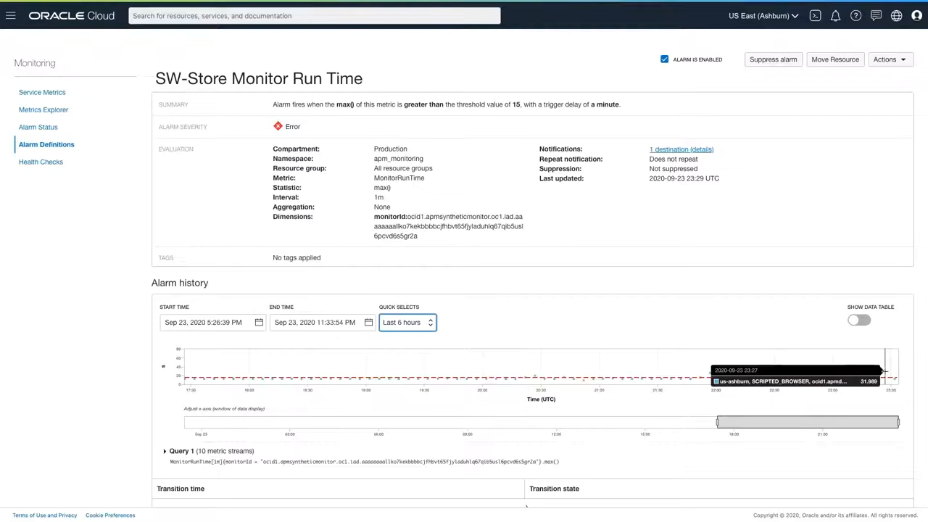
mouse_move(855, 362)
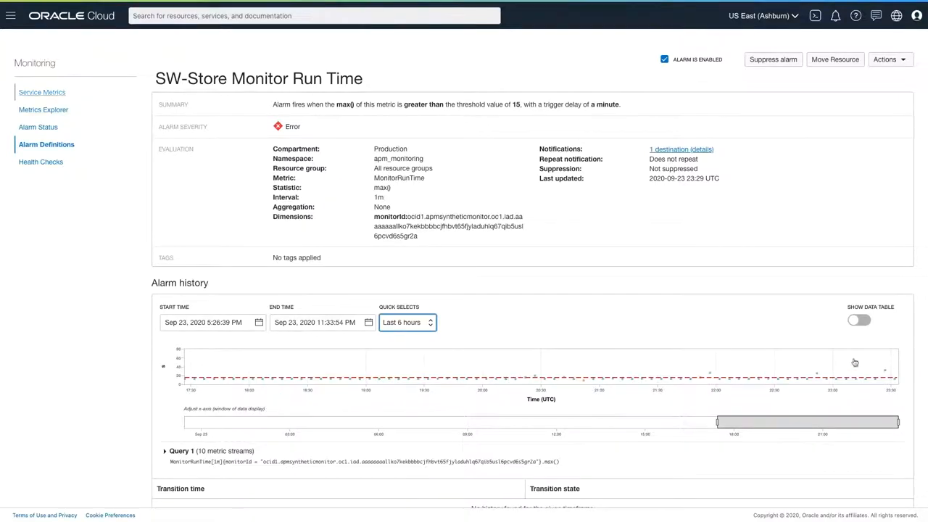
Navigate via the service menu to Application Performance Monitoring > Synthetic Monitoring Monitors
click(11, 16)
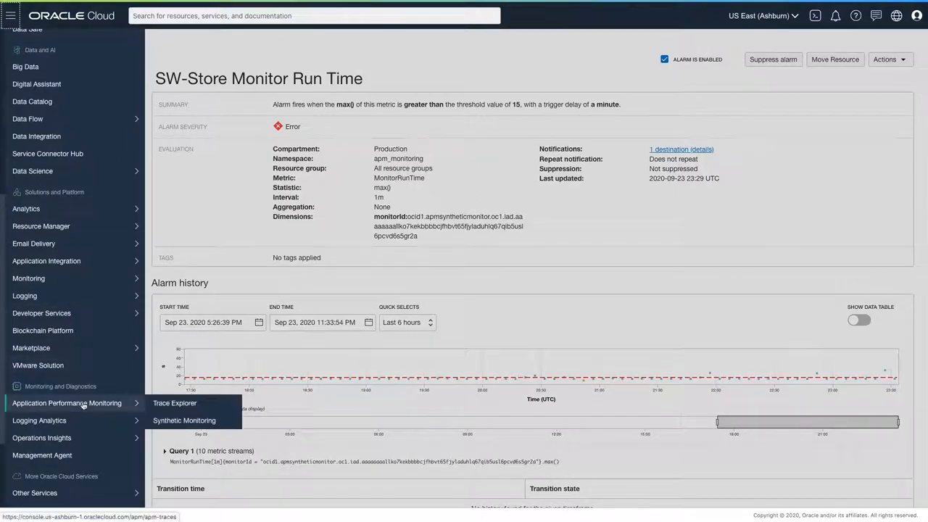
mouse_move(185, 420)
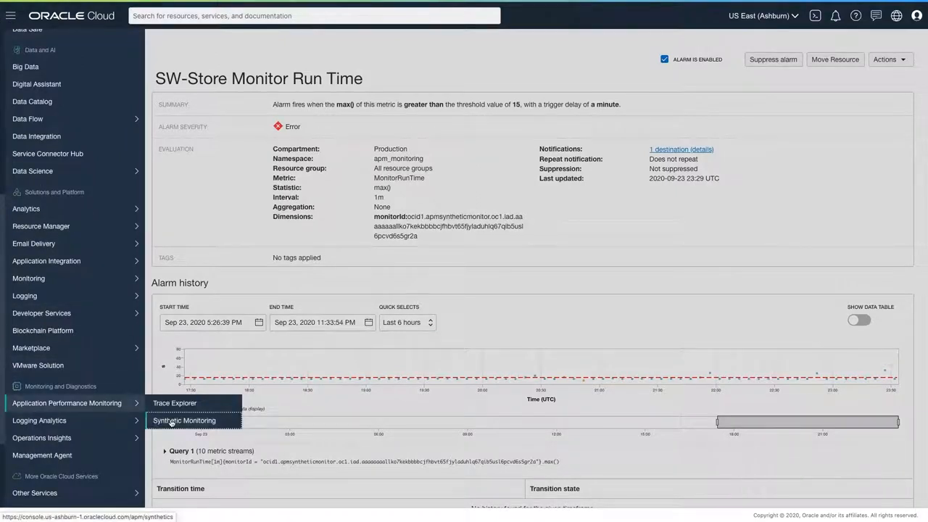
click(184, 420)
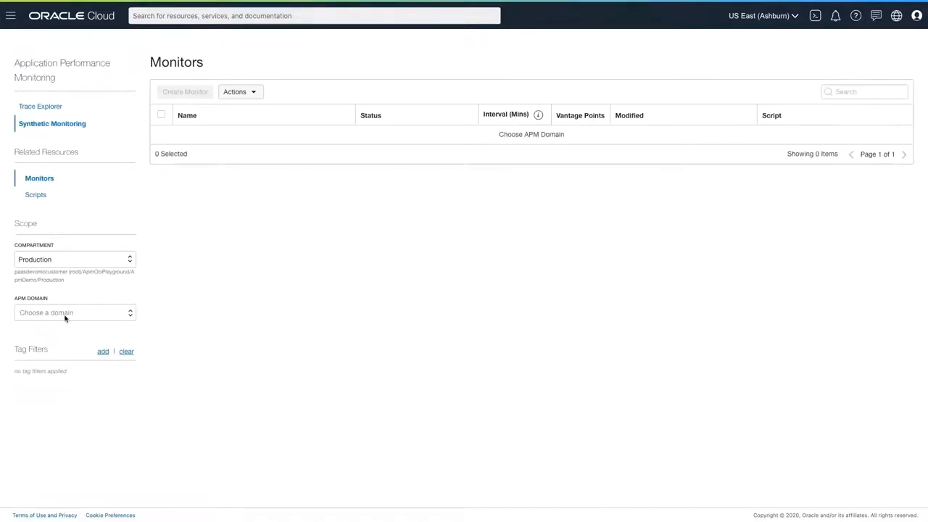
From the SW Store checkout monitor, view trace details for the 31.989-second run
click(75, 312)
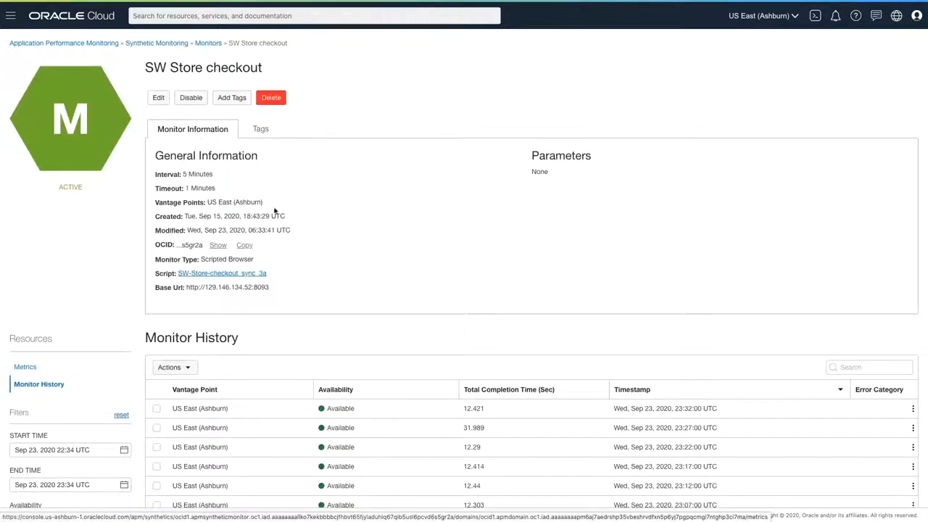
scroll(down, 3)
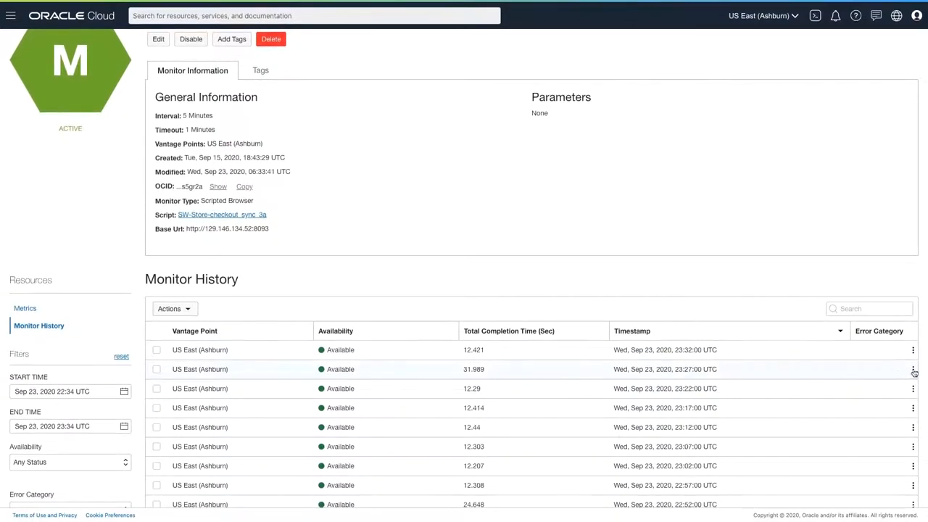
click(912, 368)
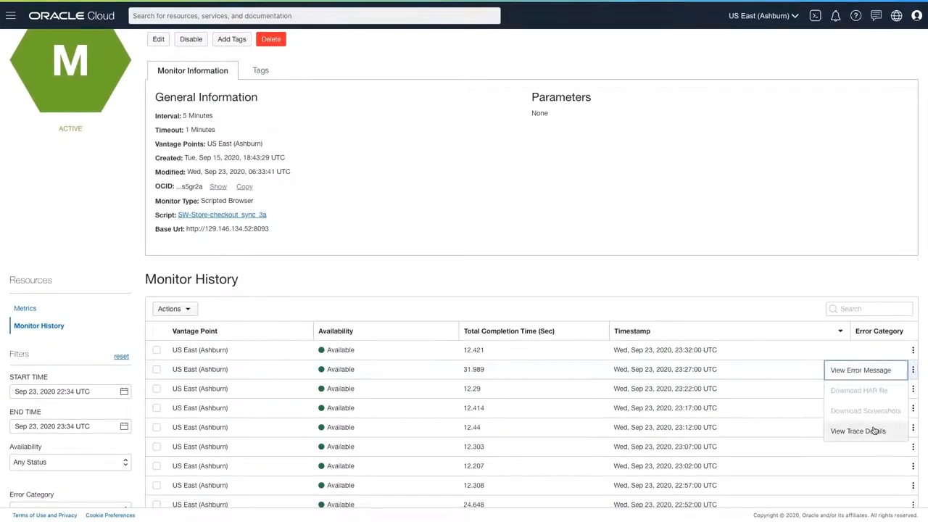
click(857, 431)
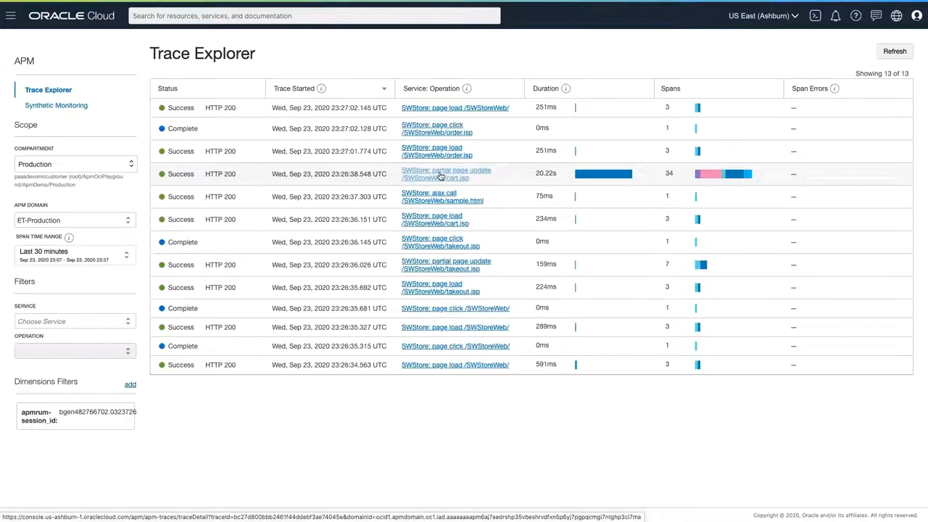
Drill into the 20.22s cart.jsp partial page update trace and review its spans
click(445, 174)
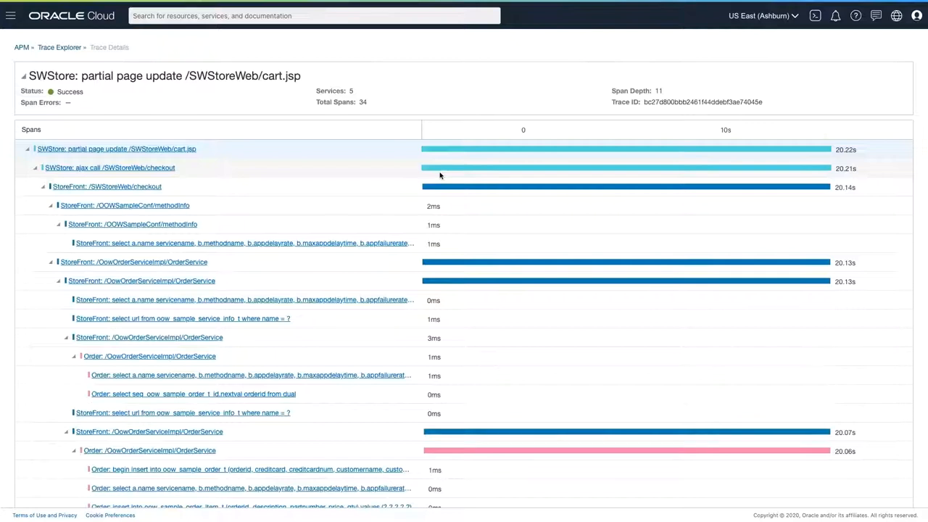
scroll(down, 3)
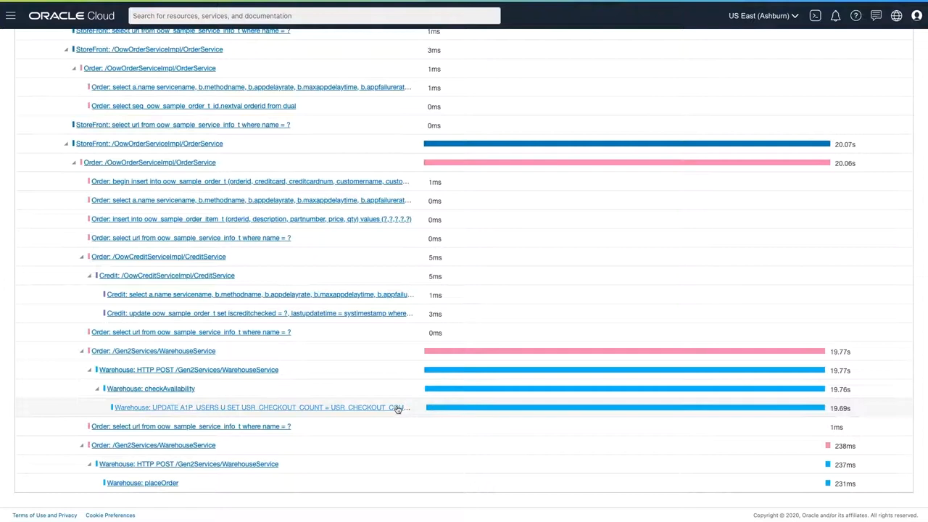
Inspect the 19.69s Warehouse UPDATE A1P_USERS span's details and database dimensions
click(260, 407)
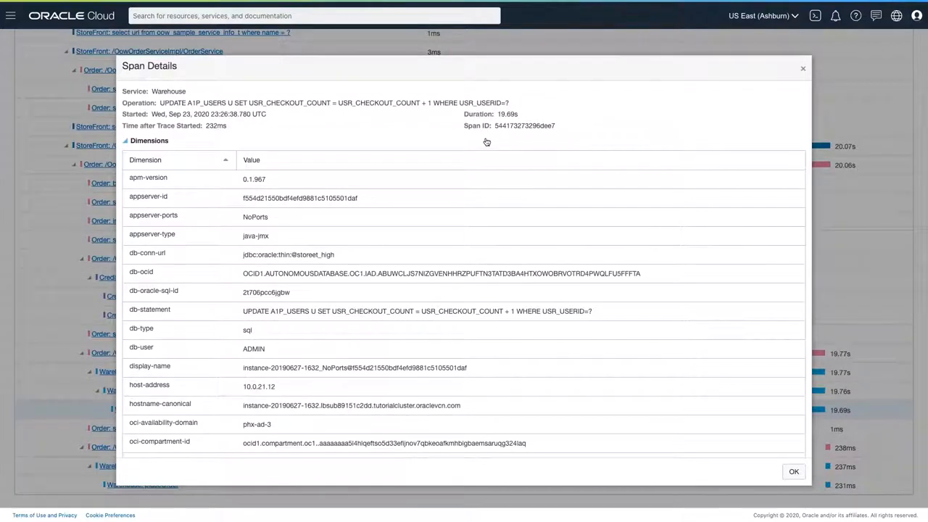
mouse_move(427, 270)
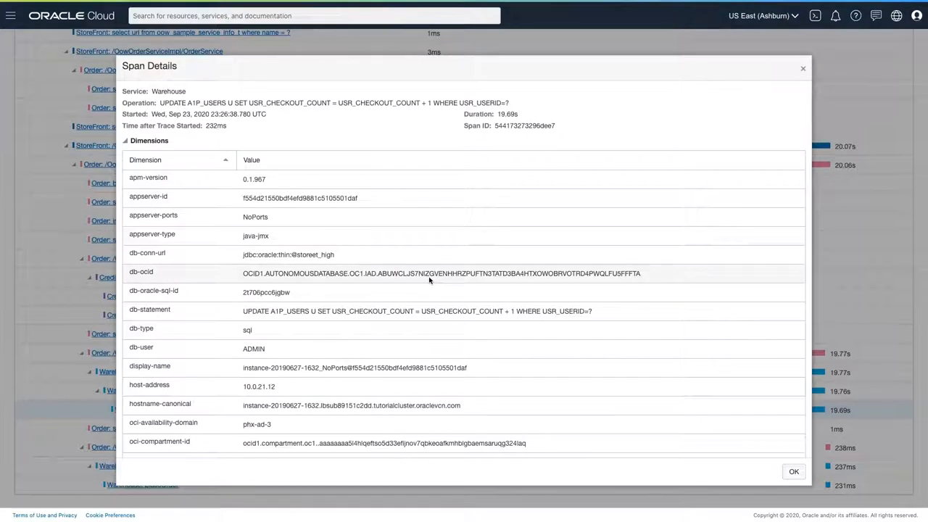
Navigate to the StoreET autonomous database and launch its Performance Hub
click(11, 15)
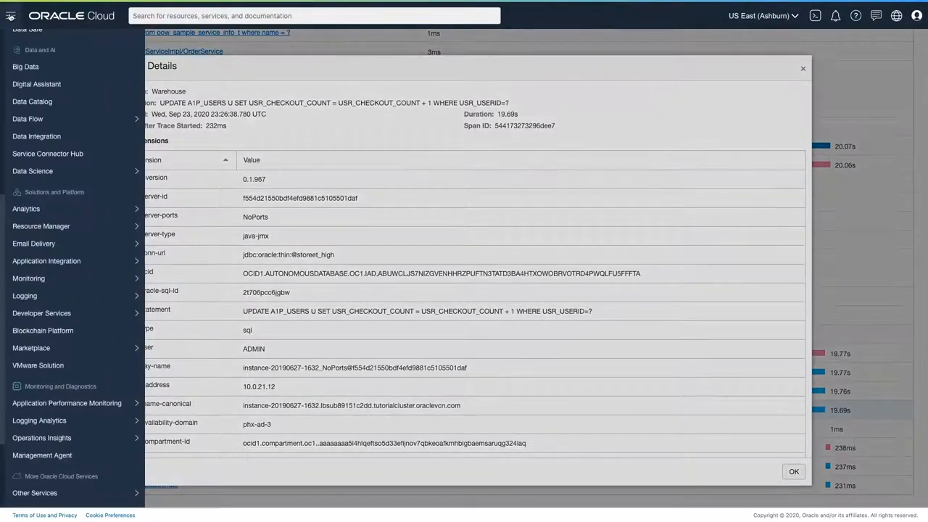
click(793, 471)
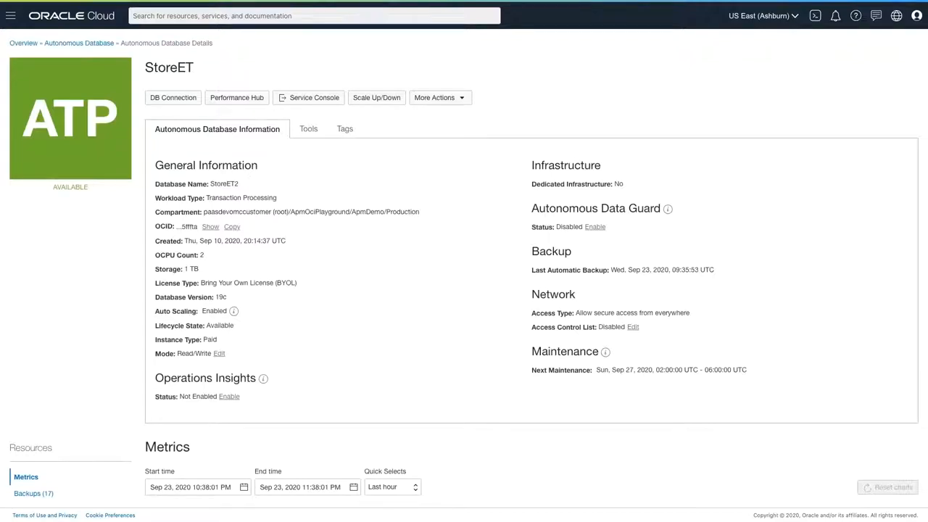
click(236, 97)
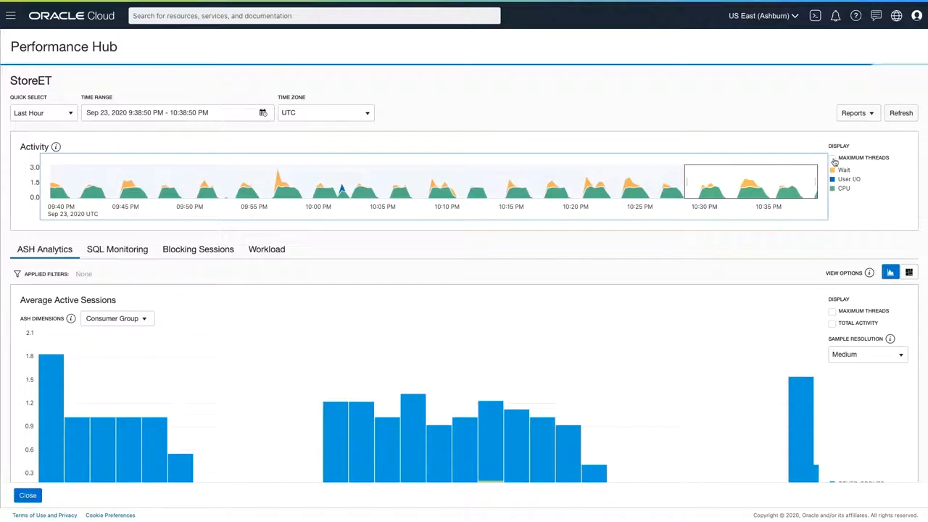
Toggle maximum threads on the activity chart and break active sessions down by Wait Class
click(832, 158)
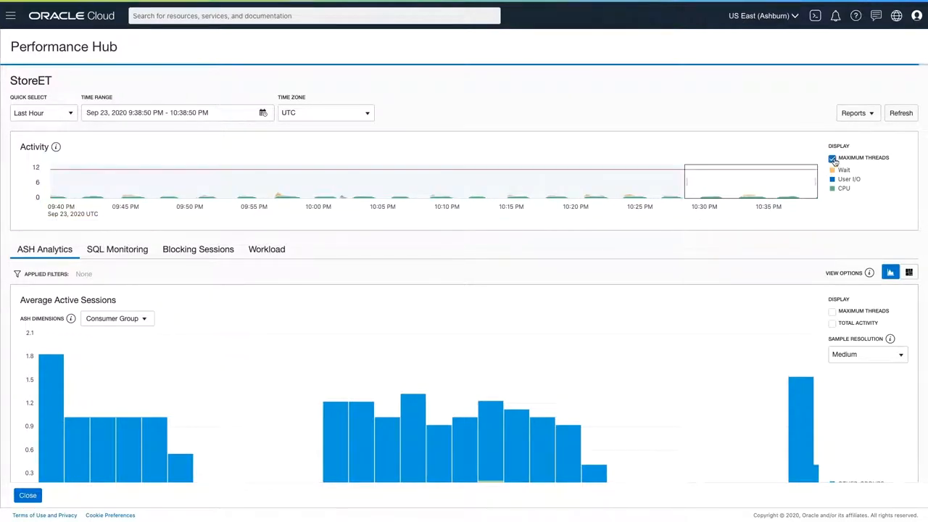
click(832, 158)
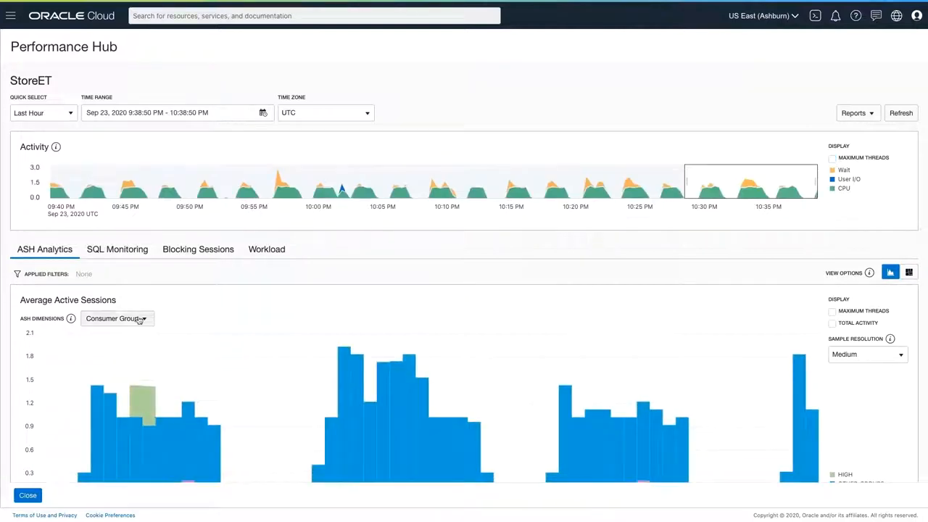
click(116, 318)
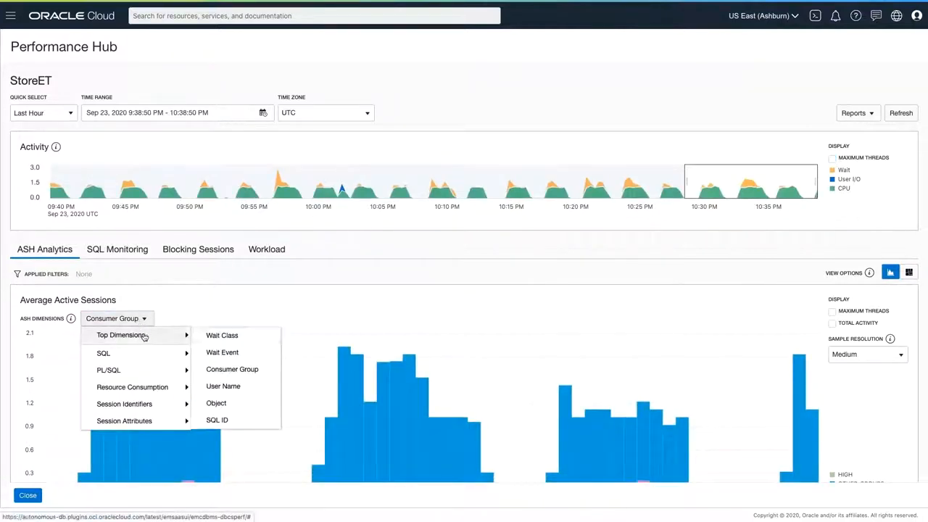
click(221, 335)
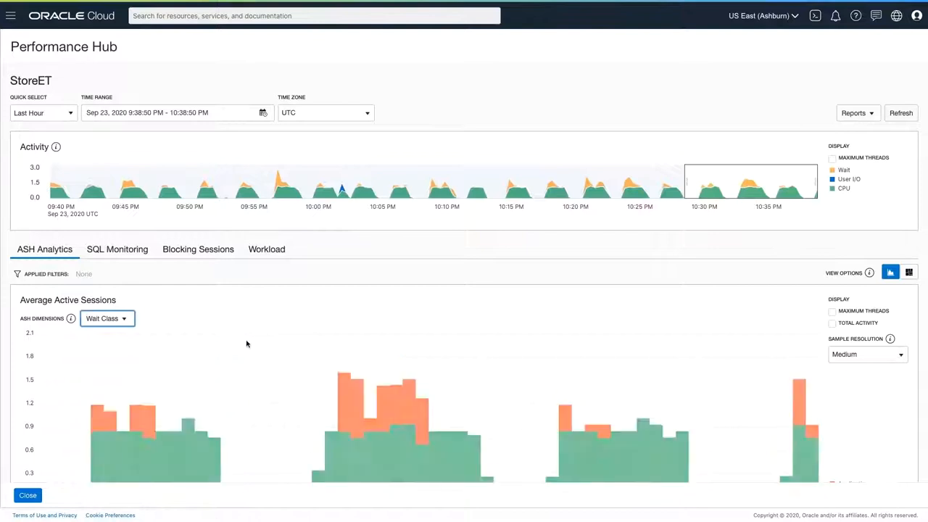
scroll(down, 3)
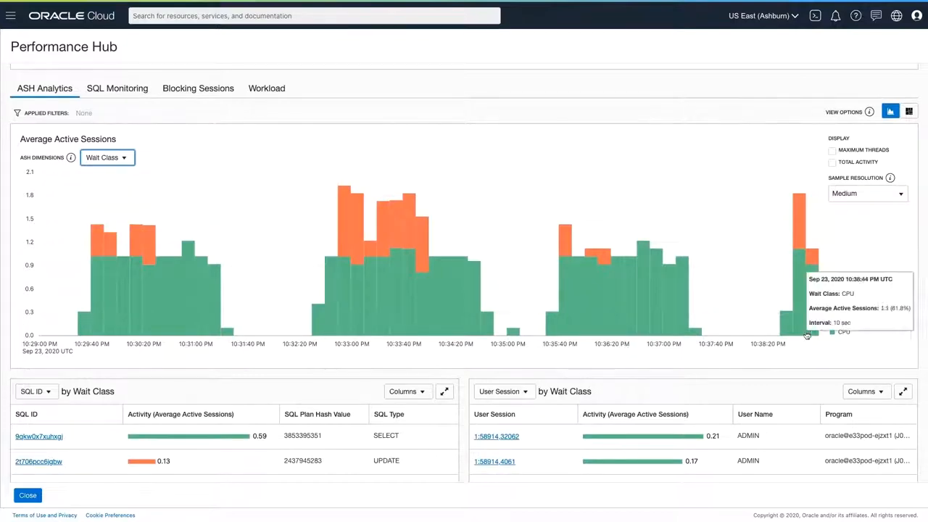
mouse_move(840, 326)
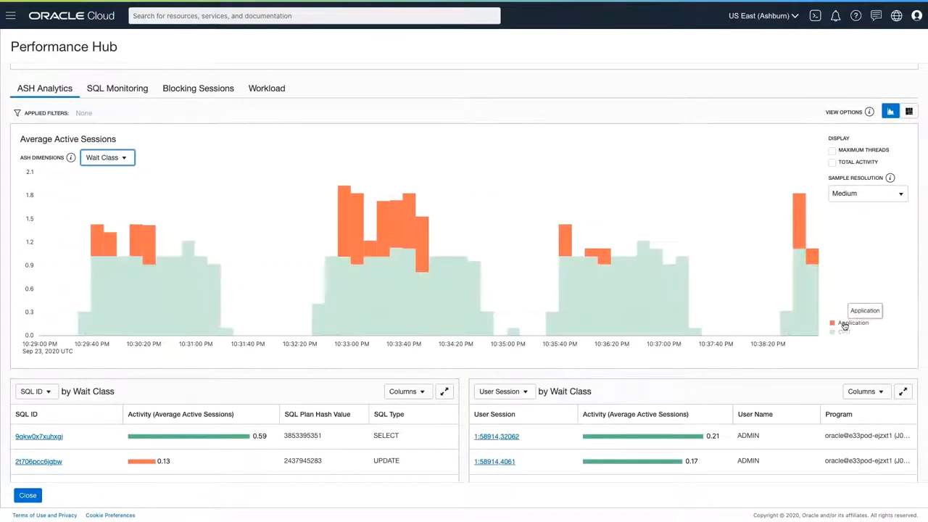
click(843, 332)
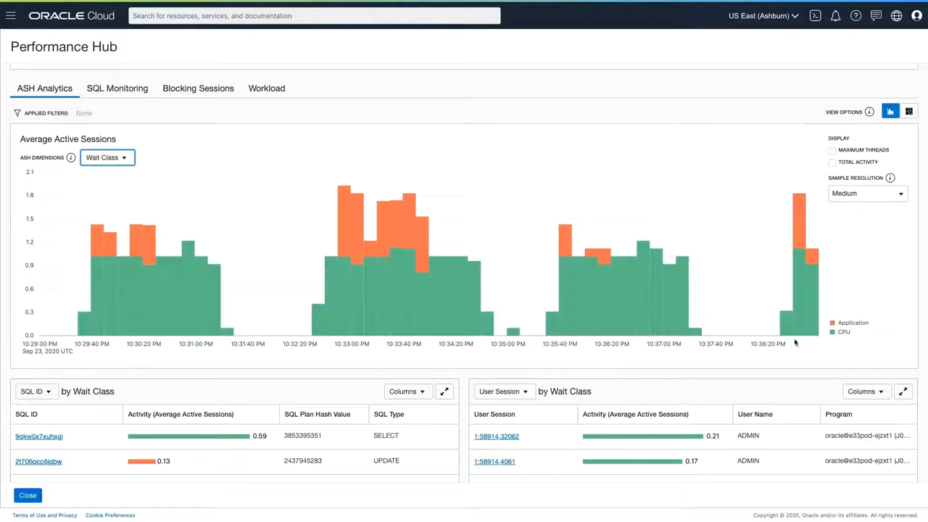
mouse_move(105, 246)
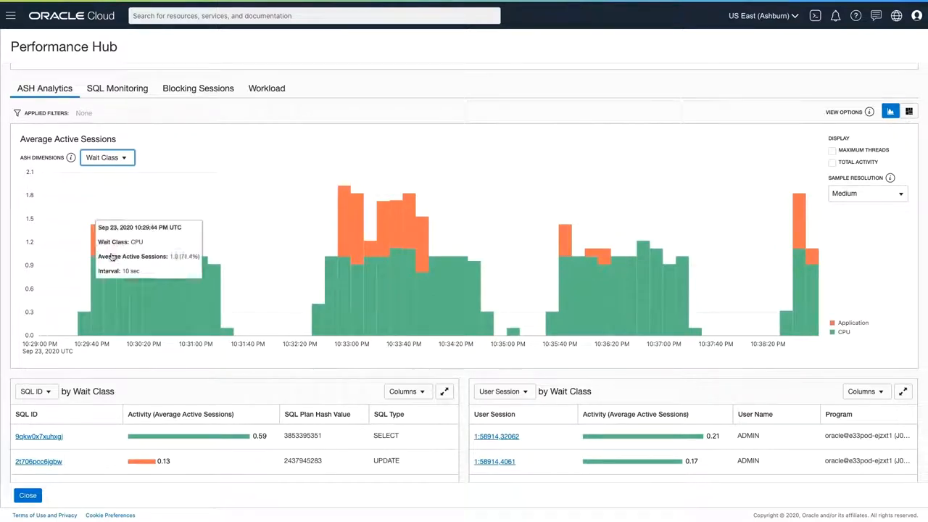
Switch the activity breakdown dimension to Wait Event
click(107, 157)
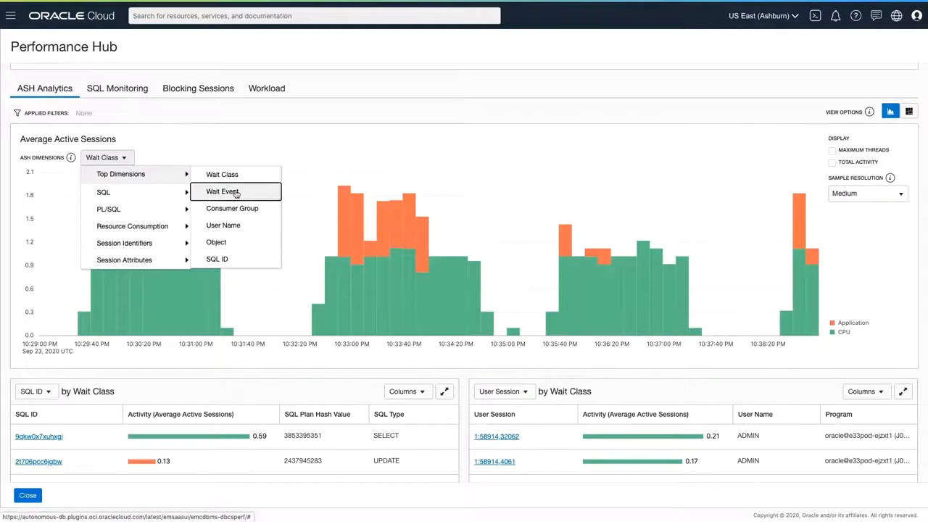
click(223, 192)
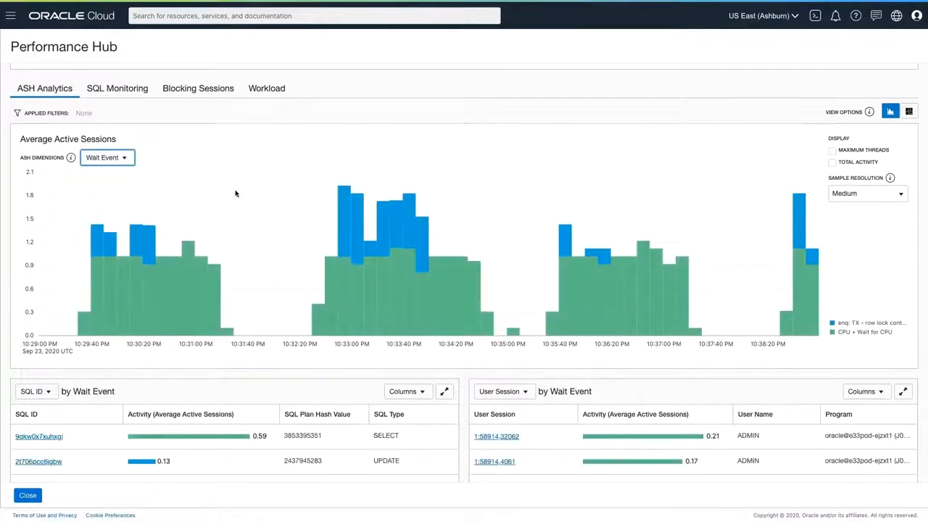
mouse_move(147, 457)
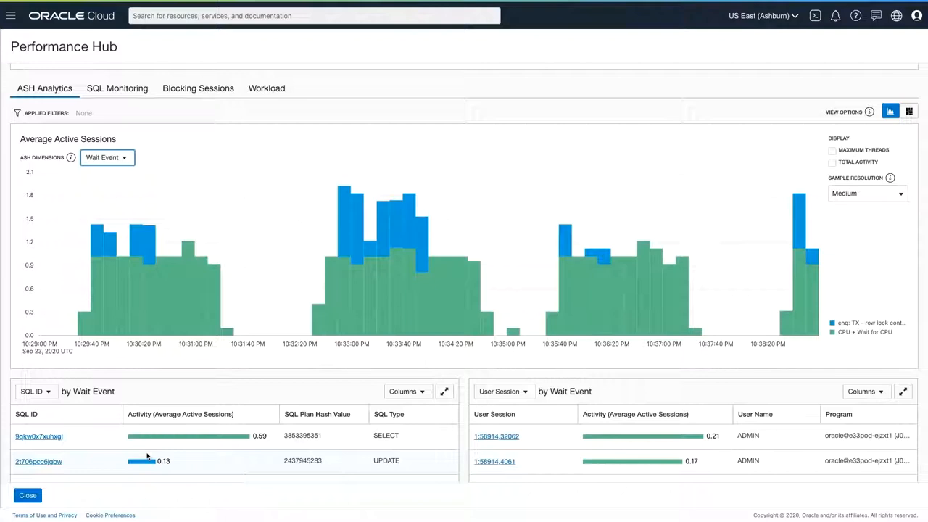
mouse_move(855, 322)
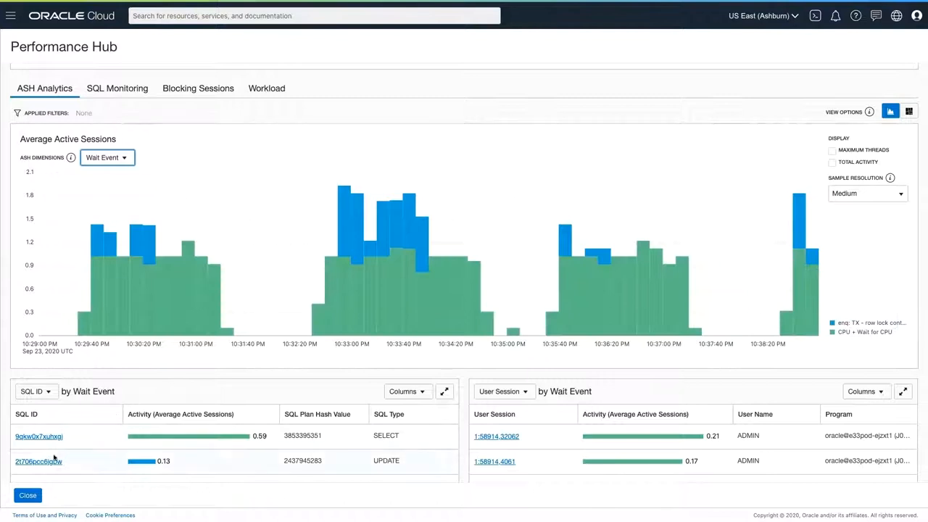
mouse_move(38, 461)
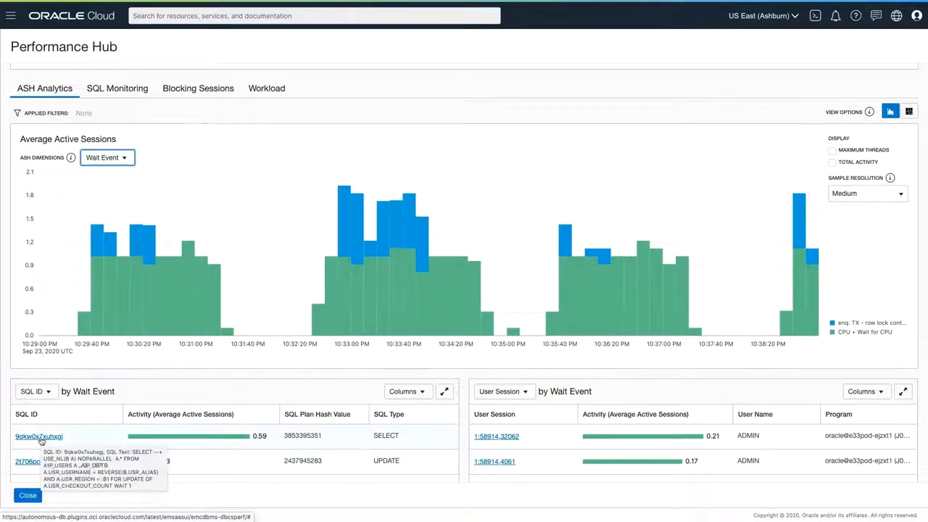
mouse_move(192, 246)
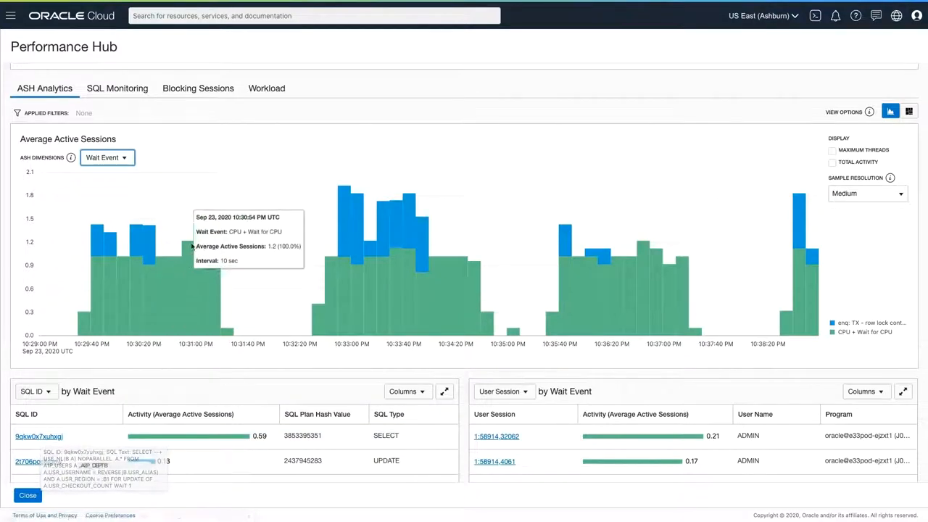
Show the Blocking Sessions view listing blockers and waiters on A1P_USERS
click(198, 87)
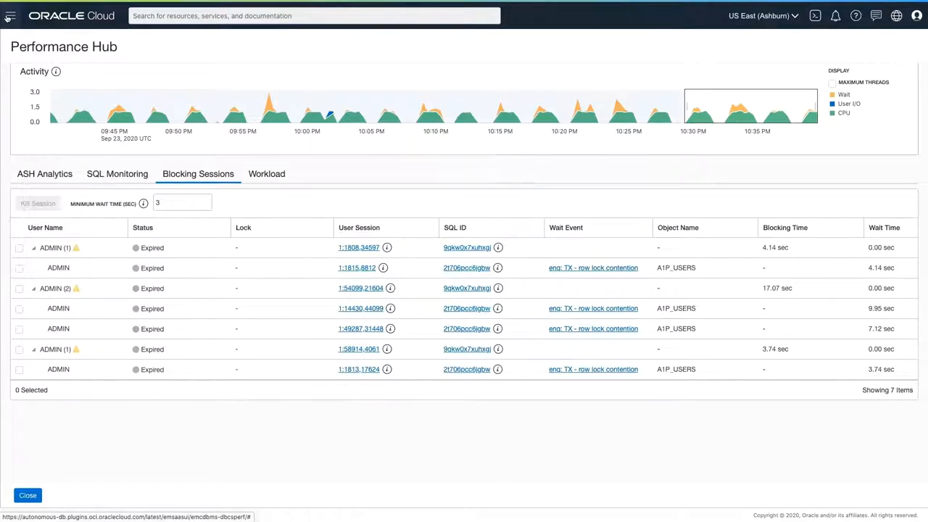
Navigate the service menu toward Operations Insights > Oracle SQL Warehouse
click(10, 16)
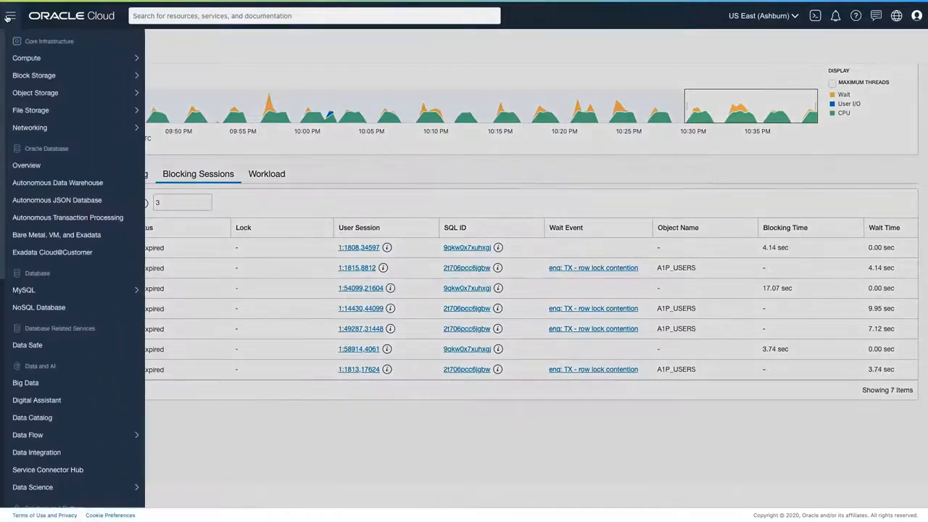
scroll(down, 3)
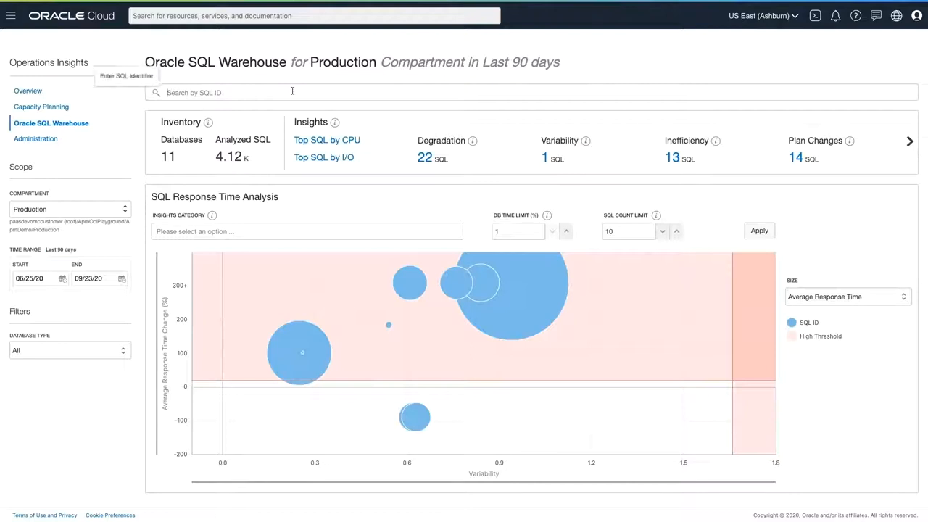
Search SQL ID 9qkw0x7xuhxgj over the last 90 days and view it for the StoreET database
text(9qkw0x7xuhxgl)
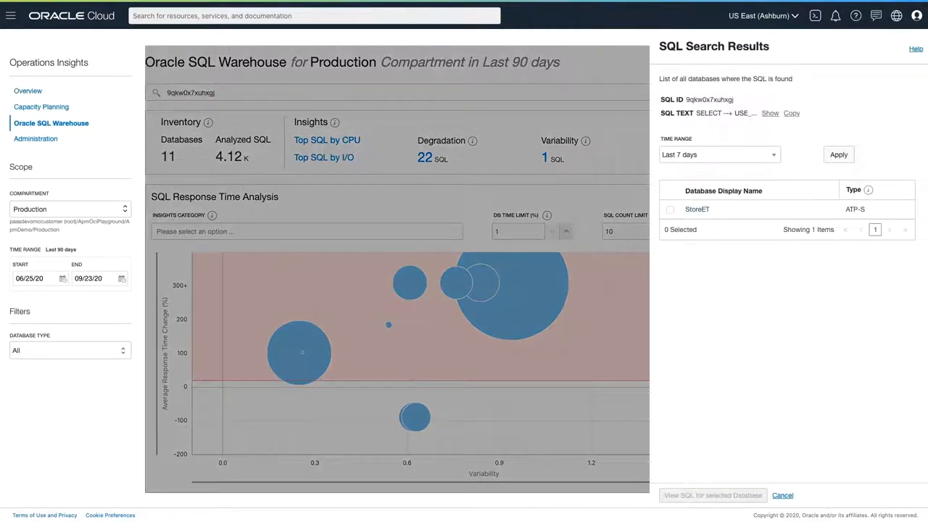
click(717, 155)
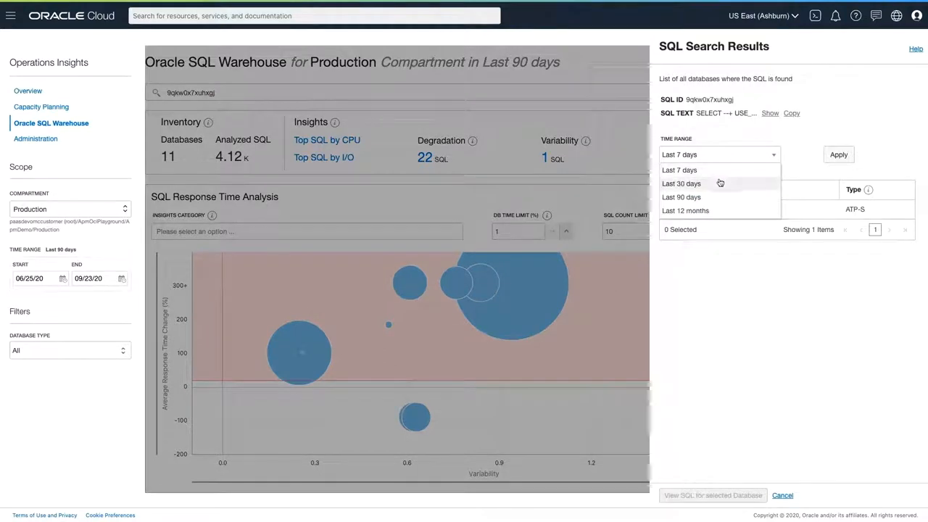
click(682, 197)
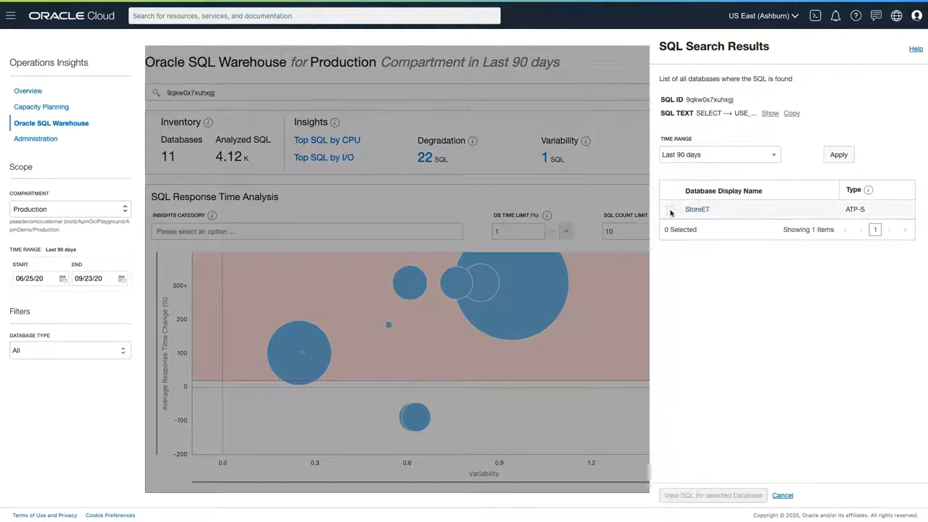
click(670, 209)
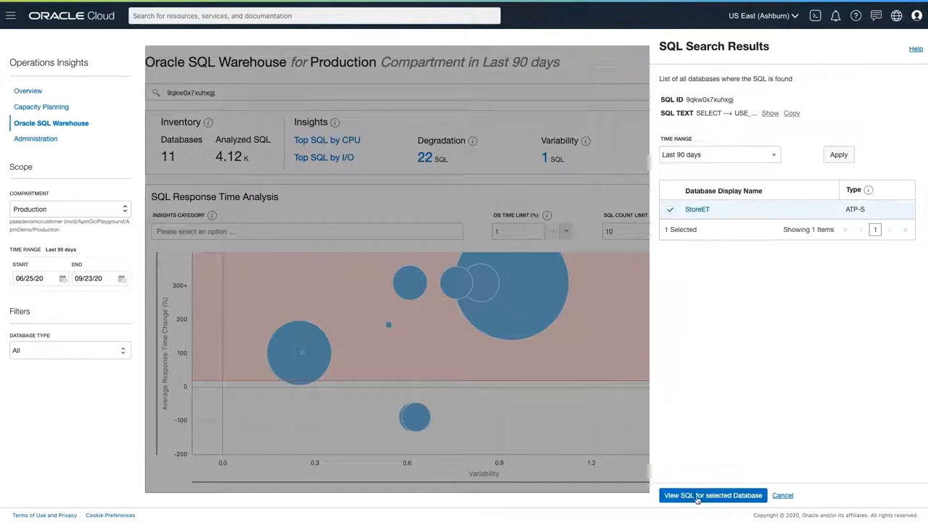
click(711, 495)
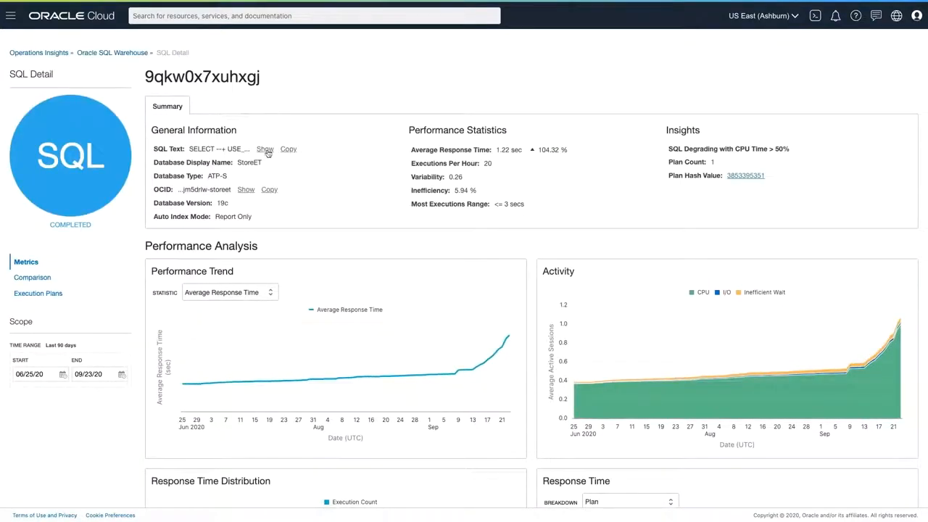
Reveal the full SQL text and change the Performance Trend statistic to Executions Per Hour
click(264, 149)
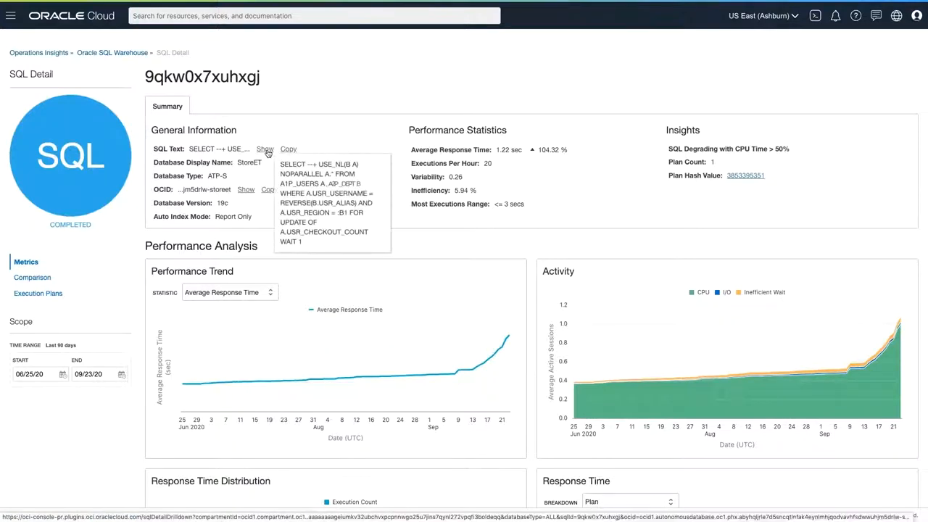
mouse_move(791, 163)
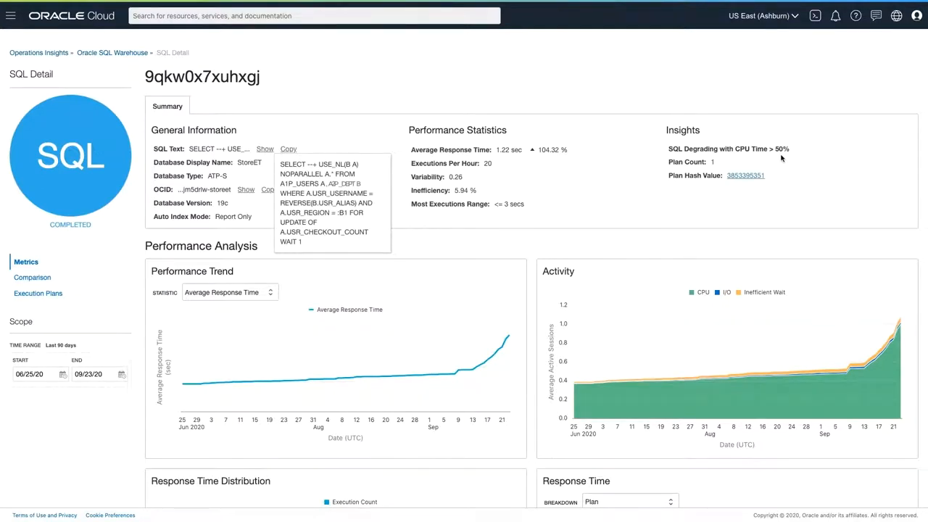
mouse_move(517, 274)
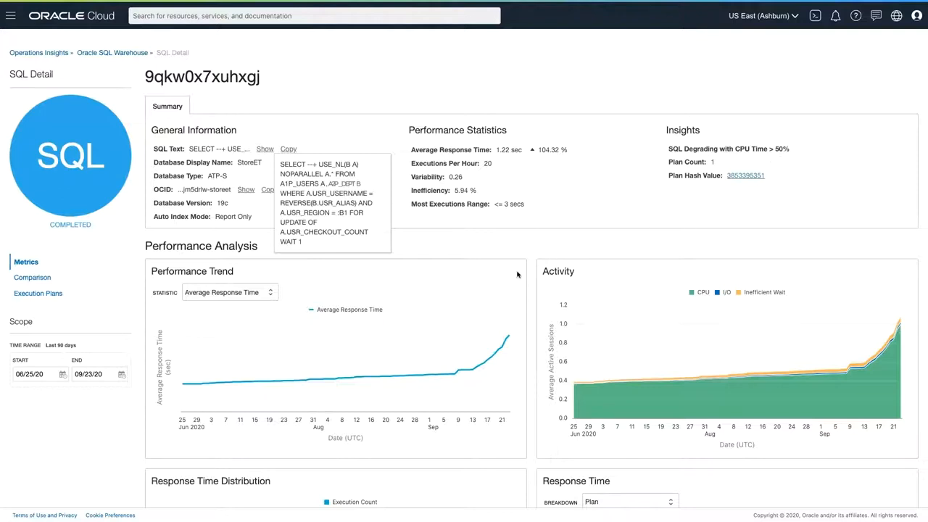
mouse_move(268, 318)
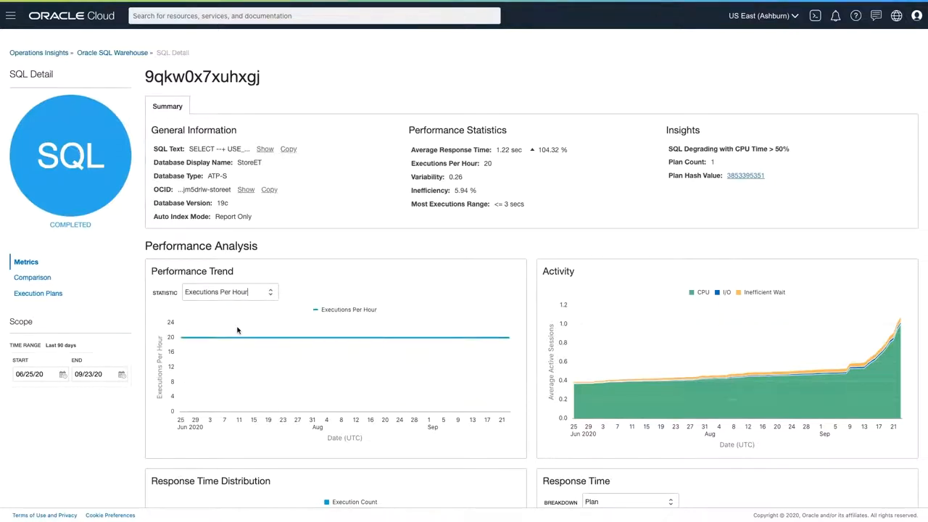
mouse_move(238, 337)
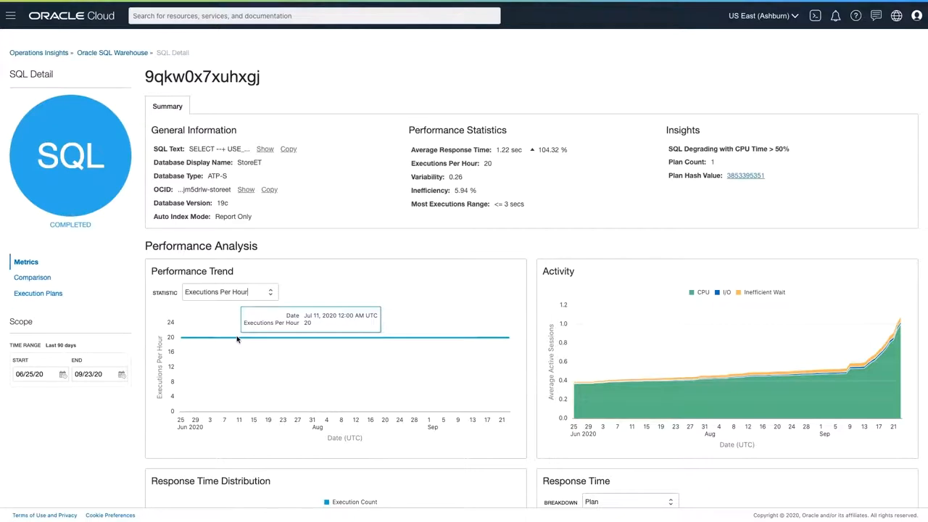
mouse_move(138, 289)
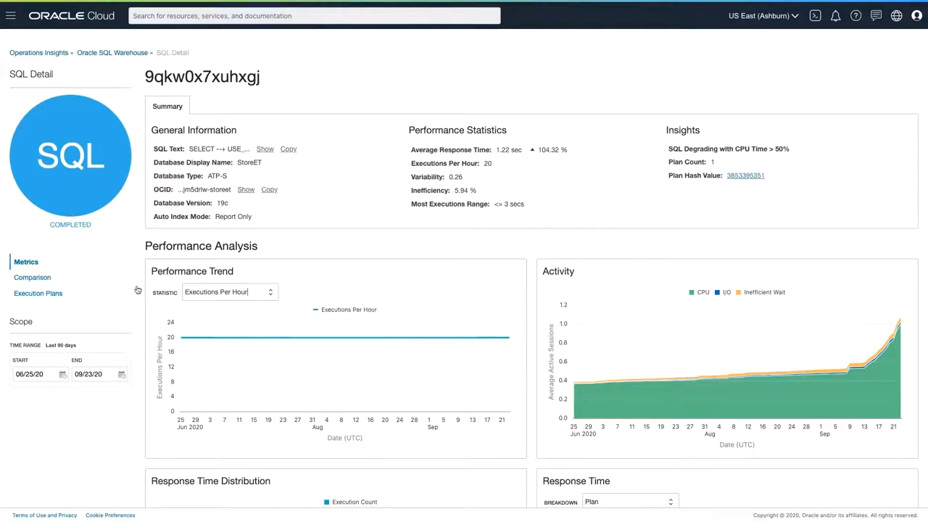
click(38, 292)
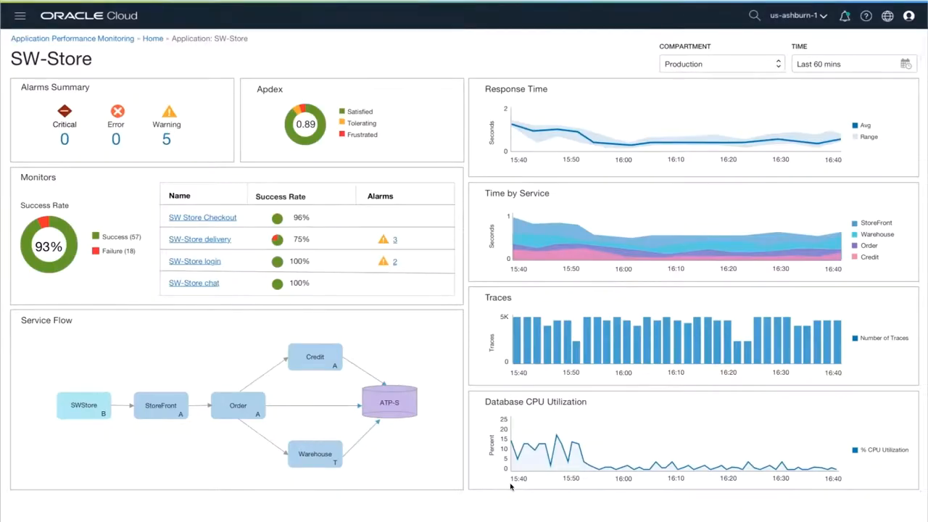
mouse_move(498, 497)
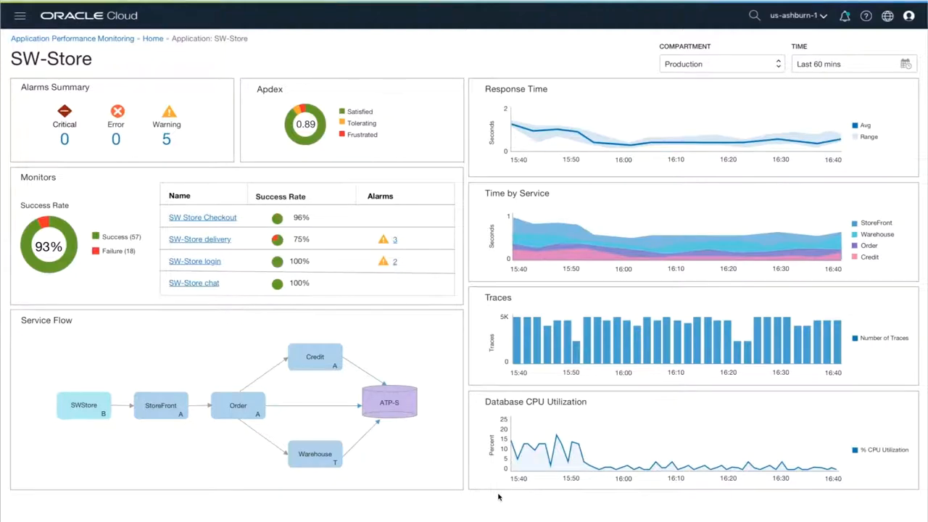
mouse_move(788, 474)
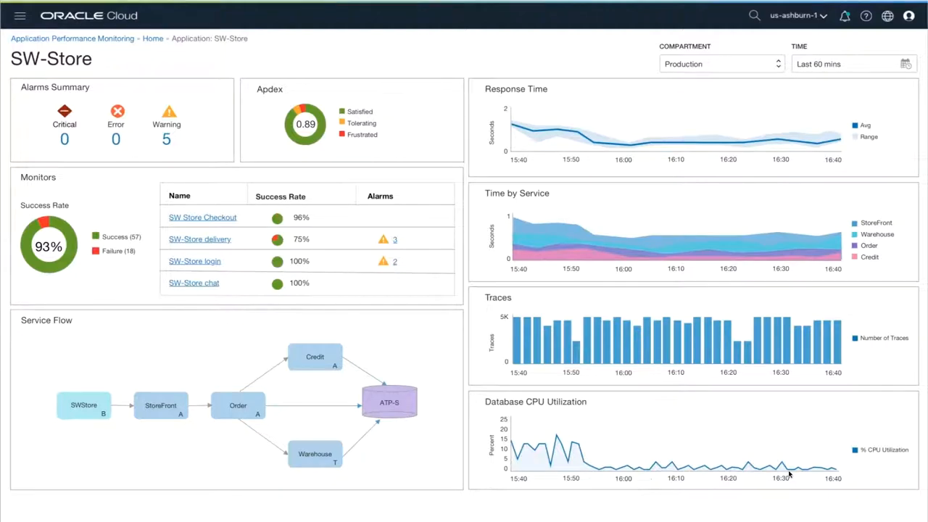
mouse_move(303, 142)
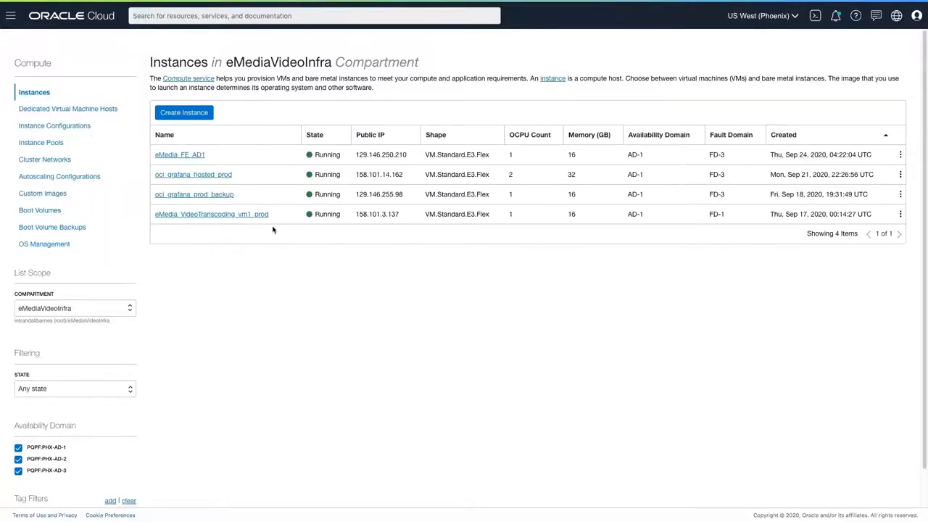
From the instance details, reach the Service Connectors list for the eMediaVideoInfra compartment
click(211, 214)
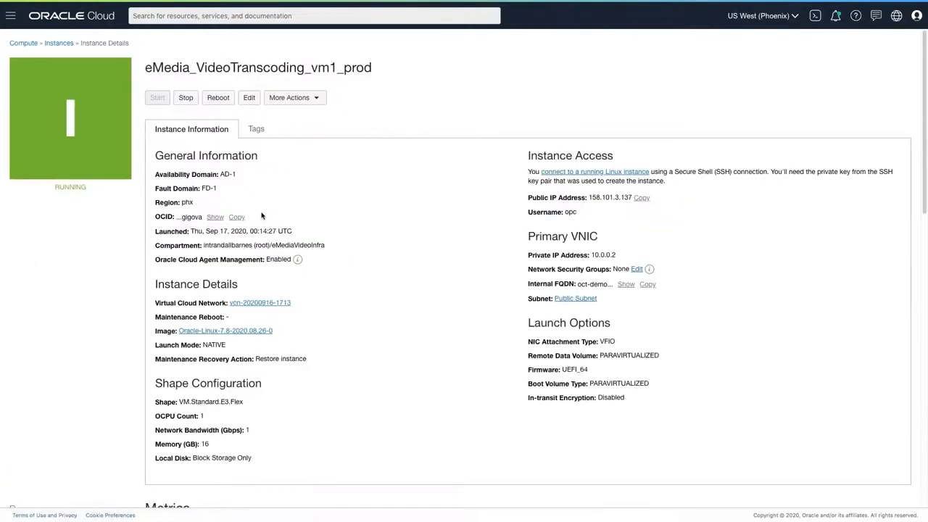
scroll(down, 3)
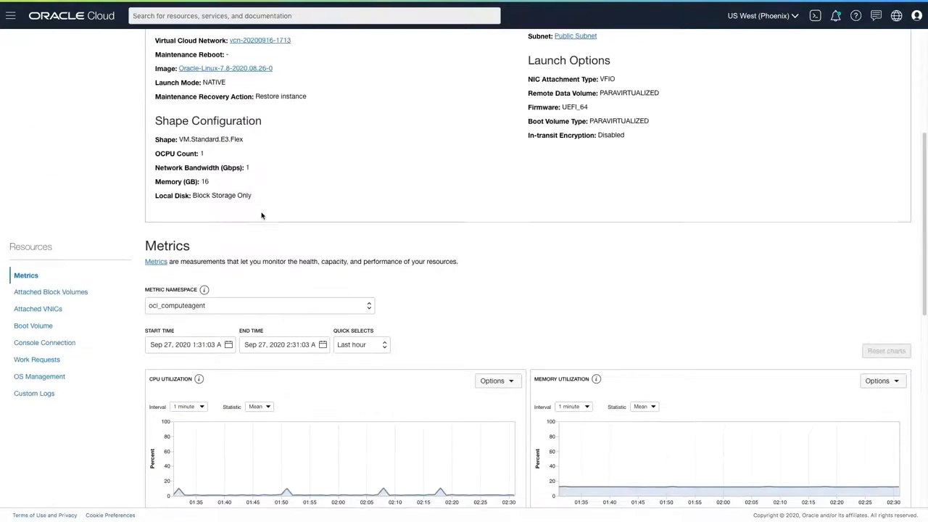
scroll(down, 3)
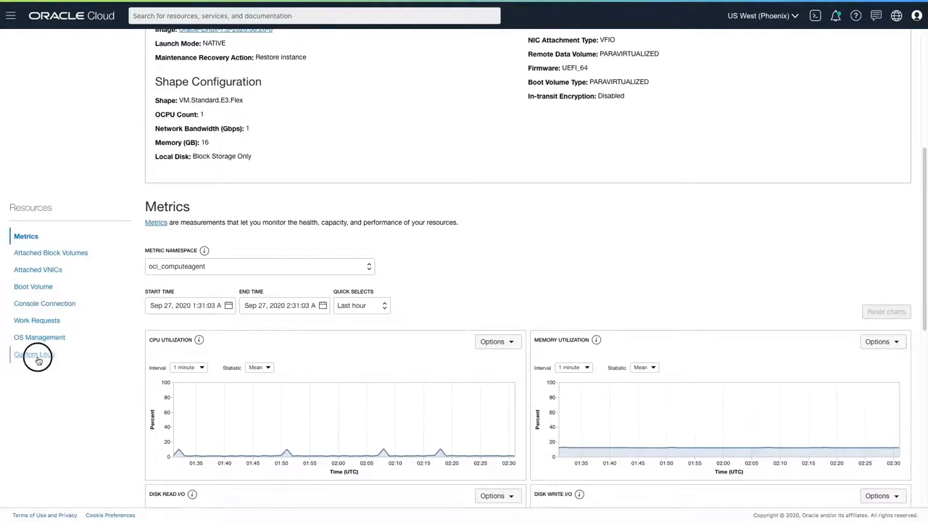
click(34, 354)
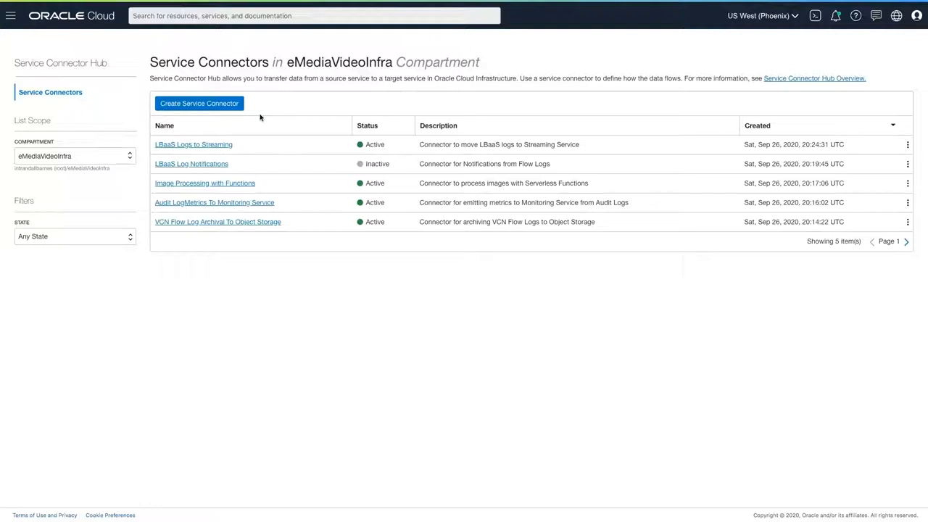
mouse_move(241, 114)
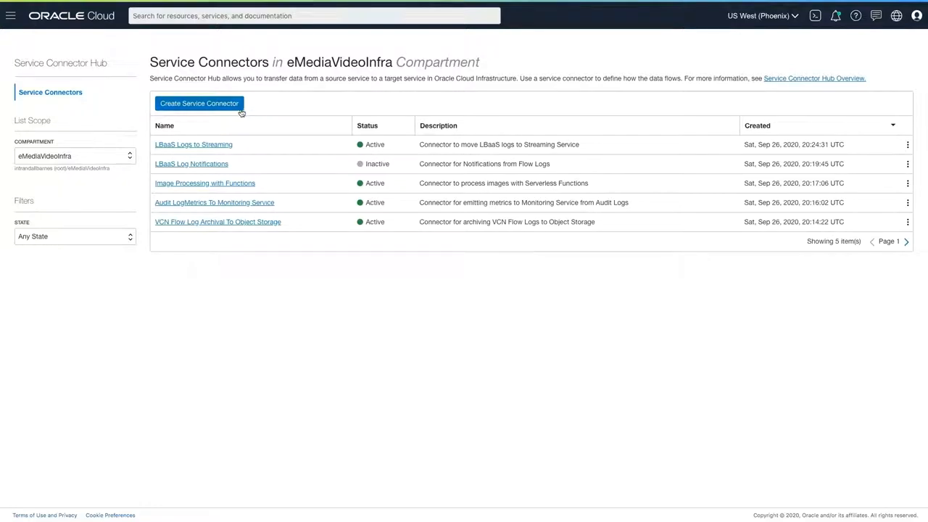
Create the connector with source Logging and target Streaming on Video_Transcoding_Log_Stream
click(199, 103)
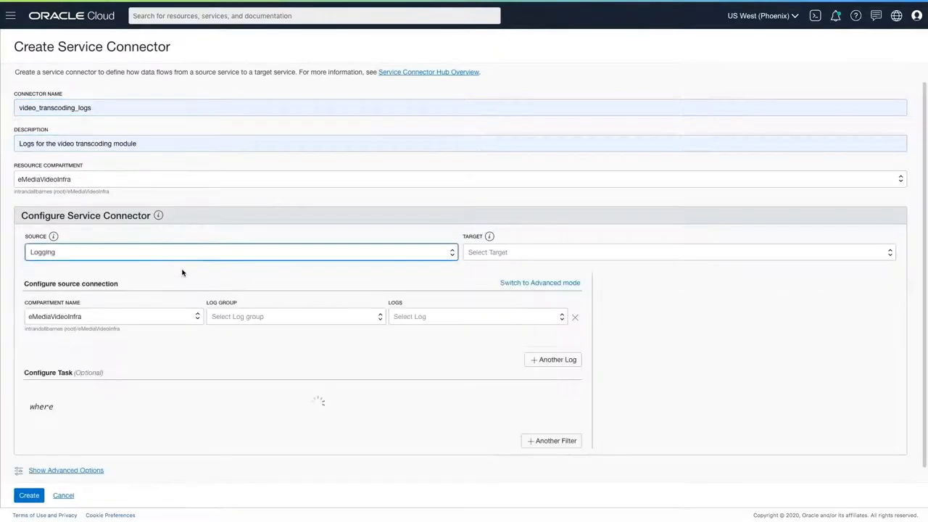
click(678, 252)
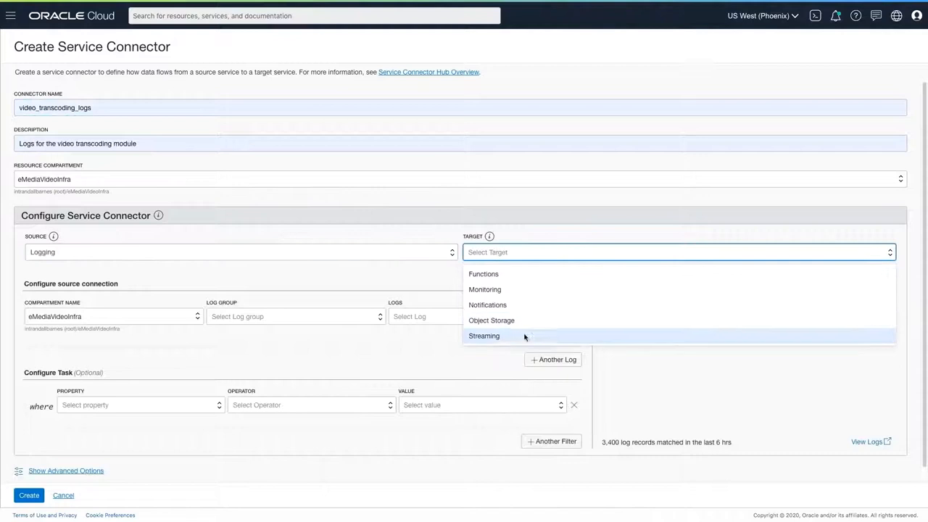
click(483, 336)
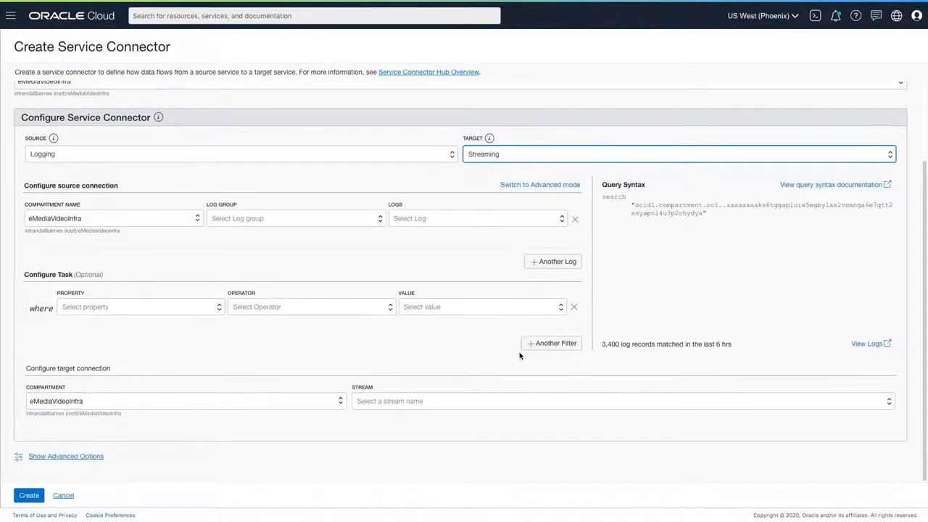
click(622, 401)
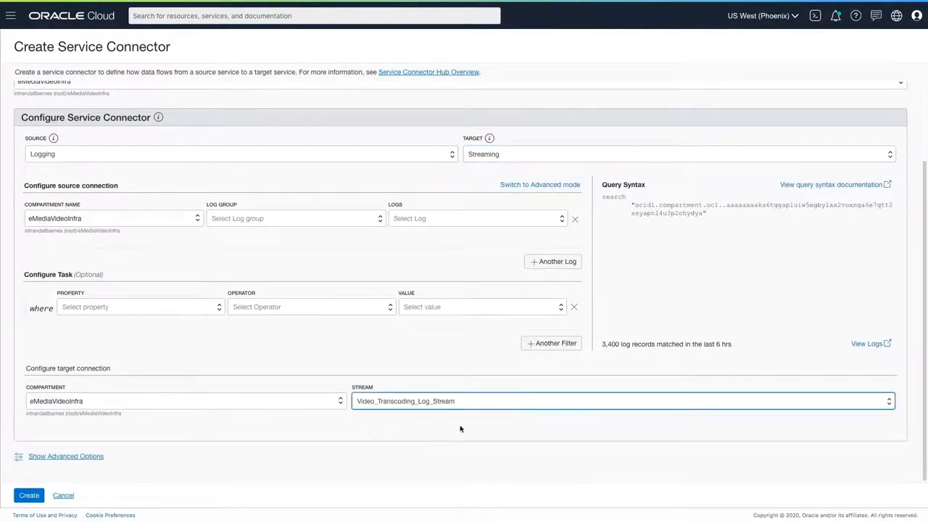
click(29, 495)
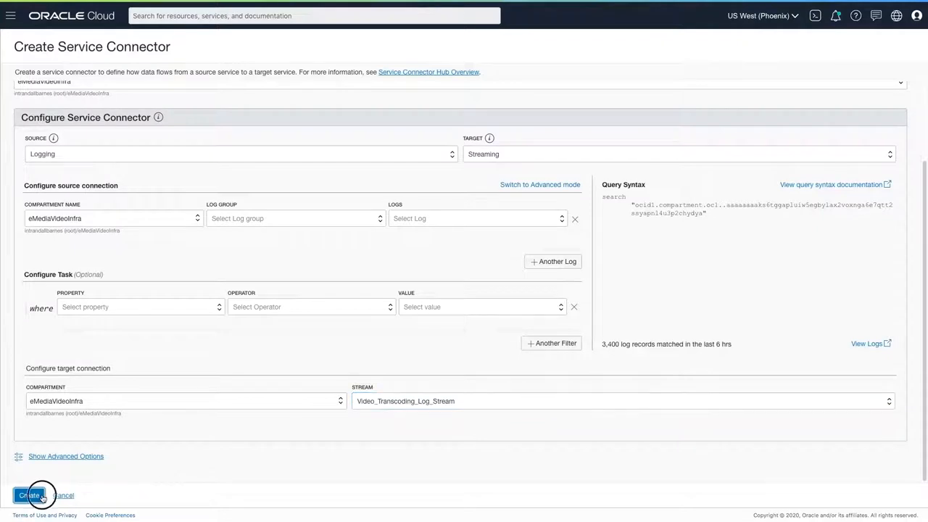
click(29, 495)
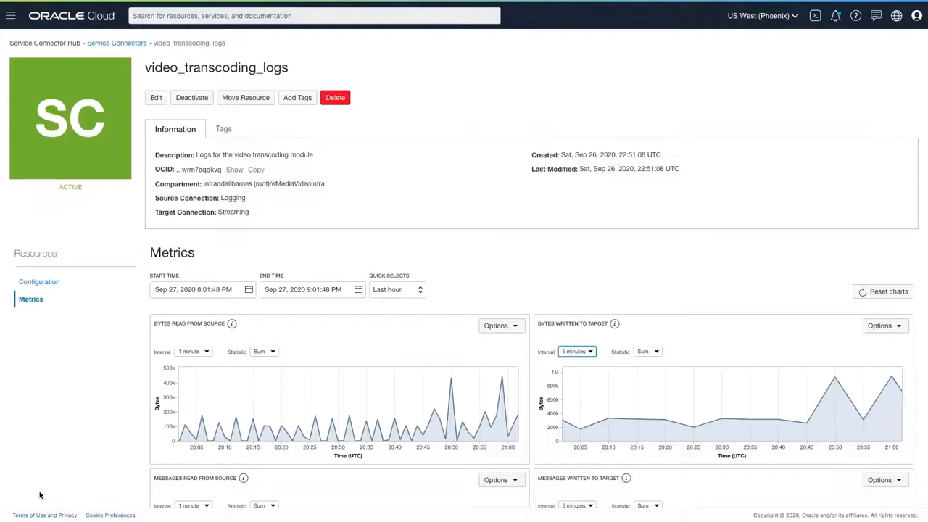
scroll(down, 3)
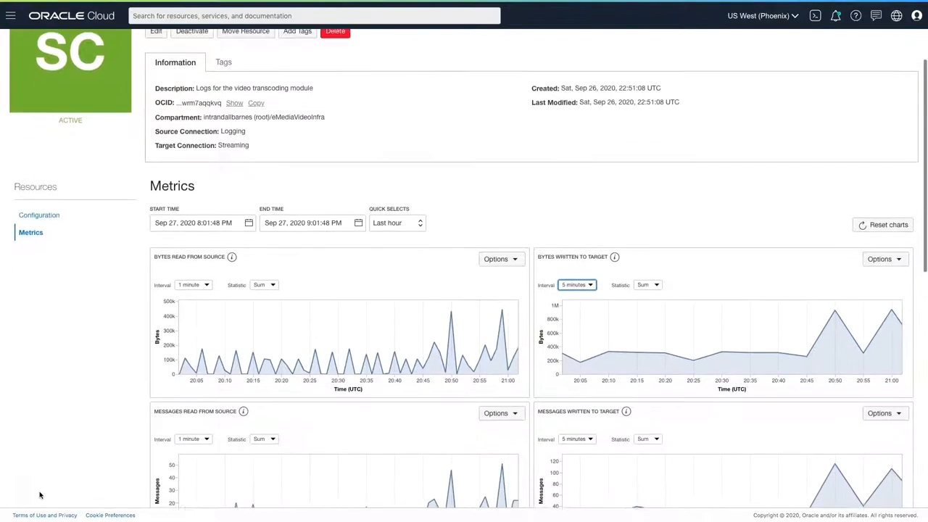
scroll(down, 3)
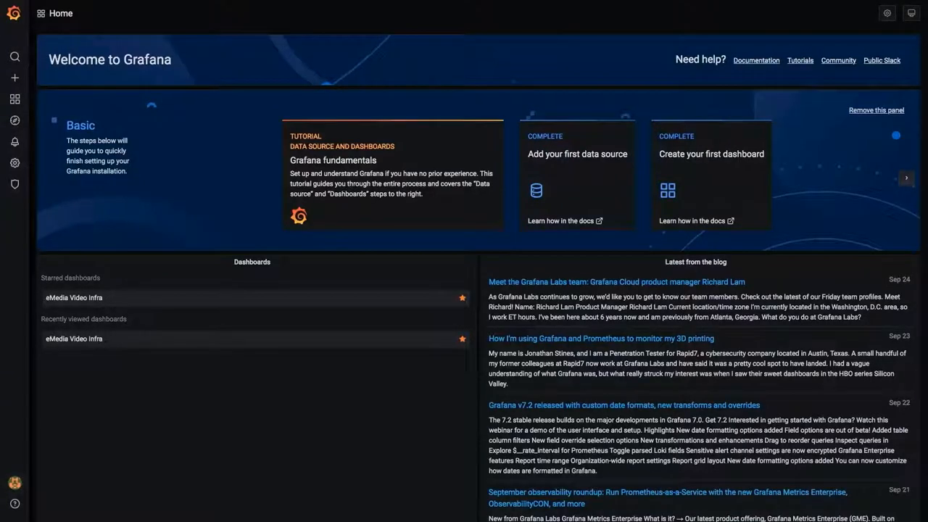
Show the starred eMedia Video Infra dashboard and review its memory, CPU and log panels
click(74, 298)
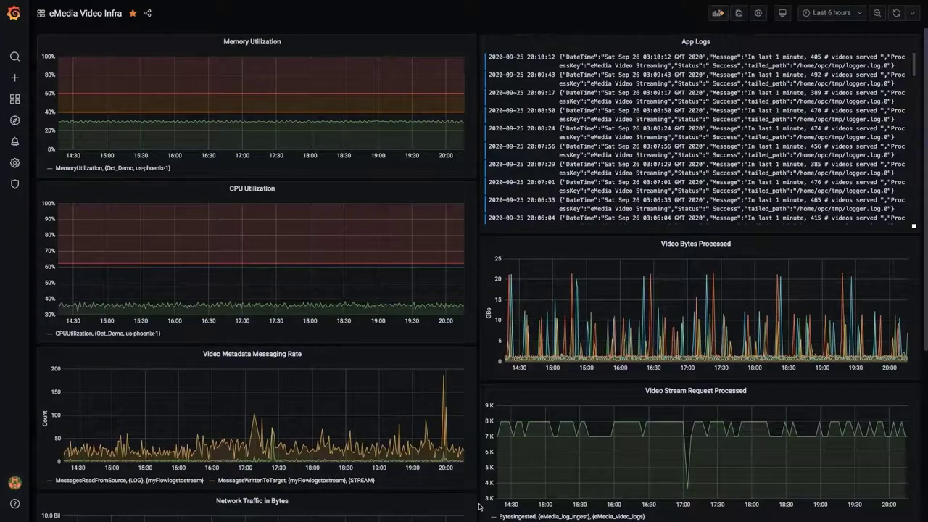
scroll(down, 3)
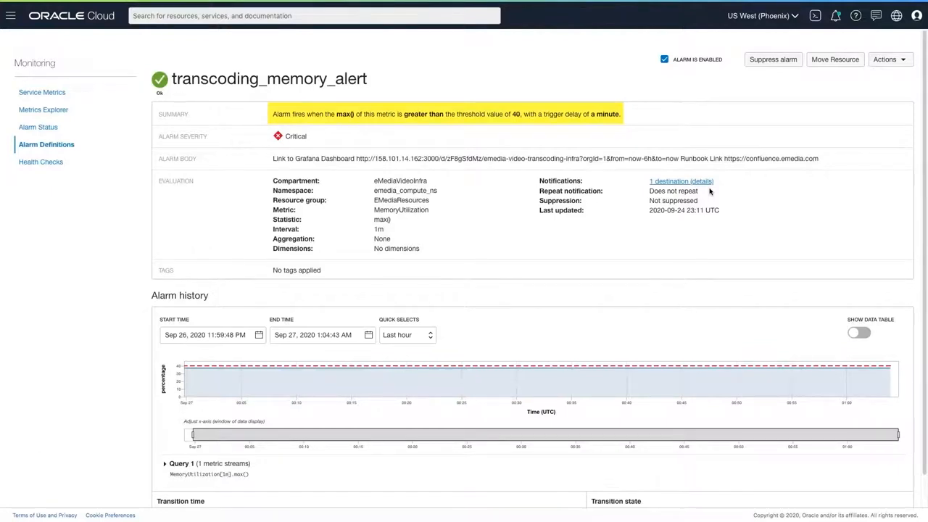
Follow the transcoding_memory_alert notification destination link to its Slack channel
click(679, 181)
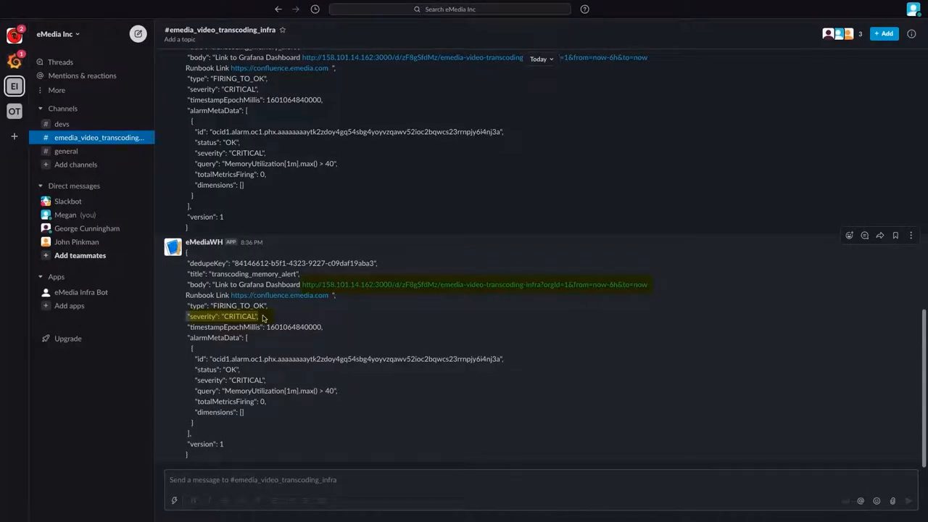
mouse_move(371, 284)
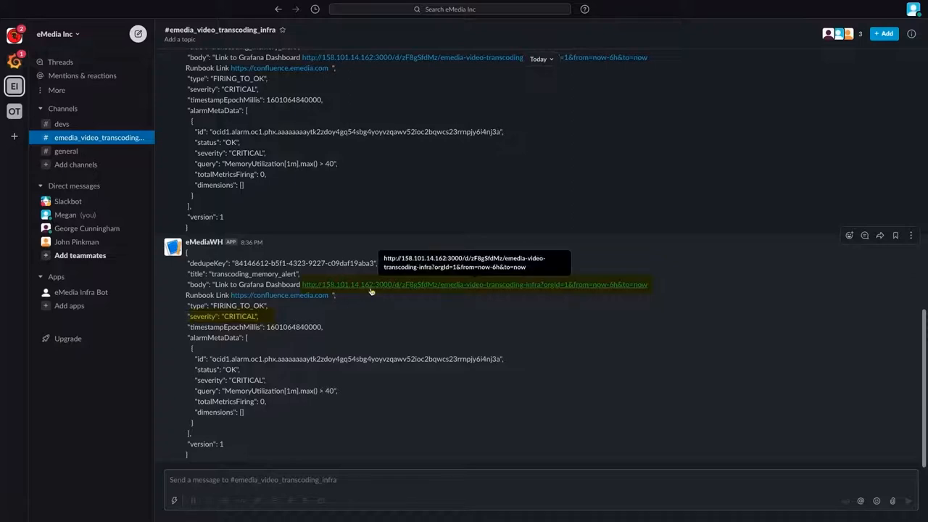
Follow the Grafana dashboard link in the CRITICAL alert message in #emedia_video_transcoding_infra
click(475, 284)
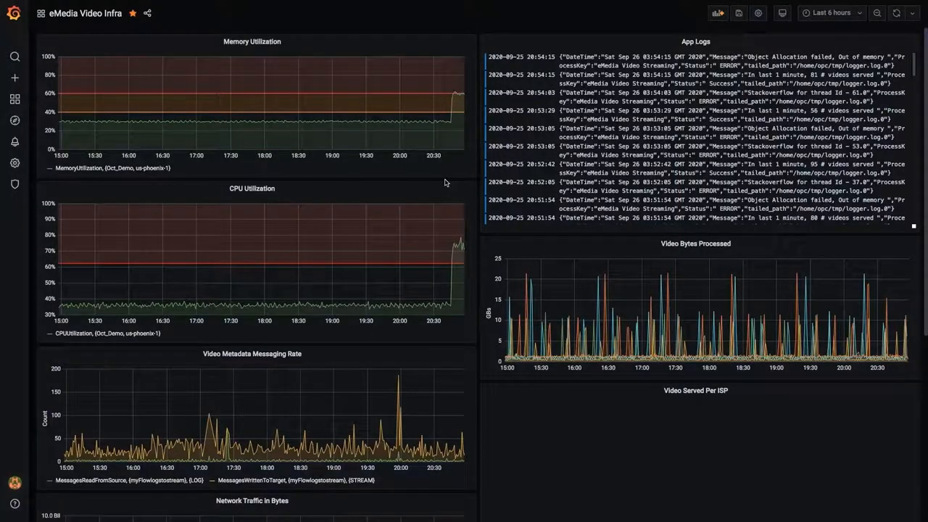
mouse_move(439, 137)
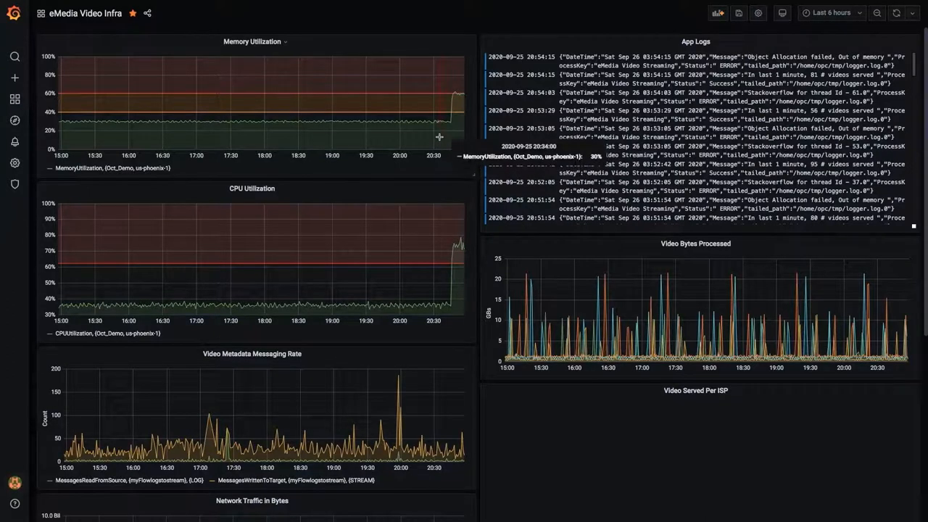
mouse_move(437, 136)
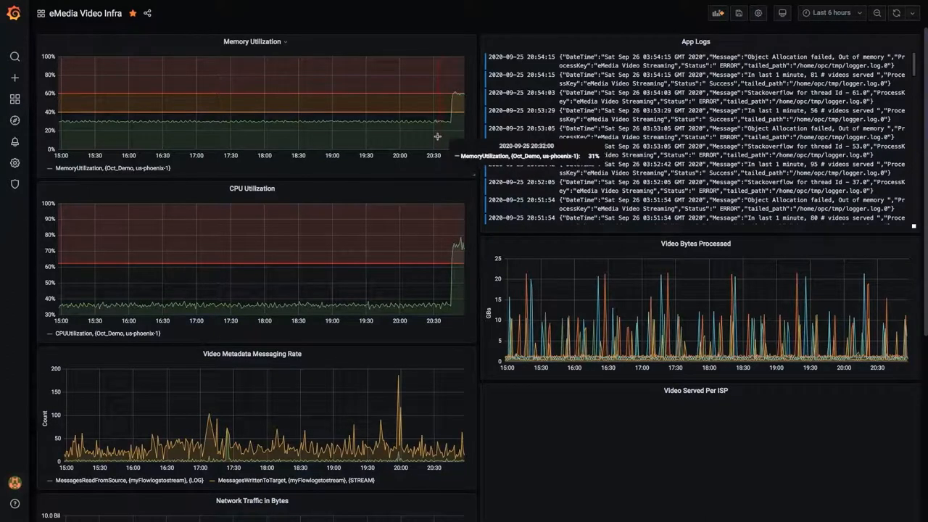
mouse_move(457, 136)
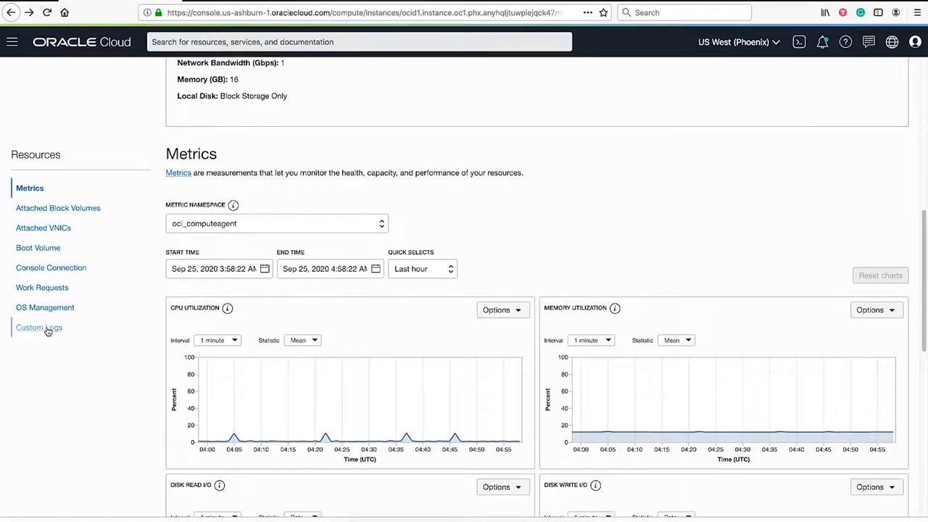
View the compute instance's Custom Logs under Resources
click(40, 327)
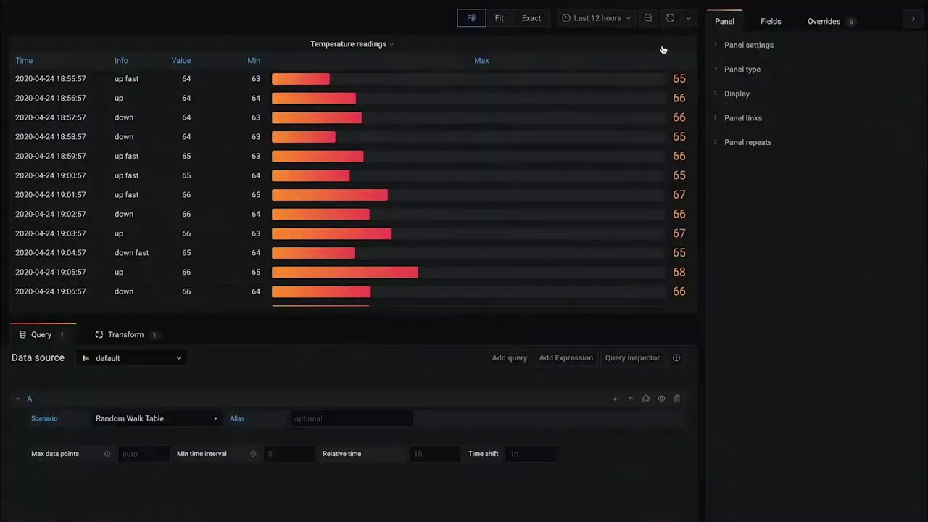
In Override 1, set the Max column's cell display mode to Gradient gauge
click(823, 21)
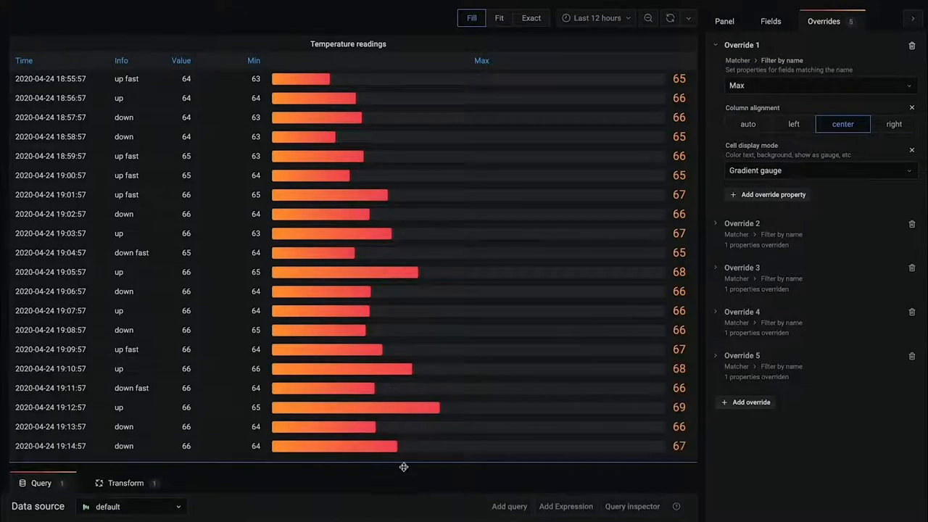
click(819, 170)
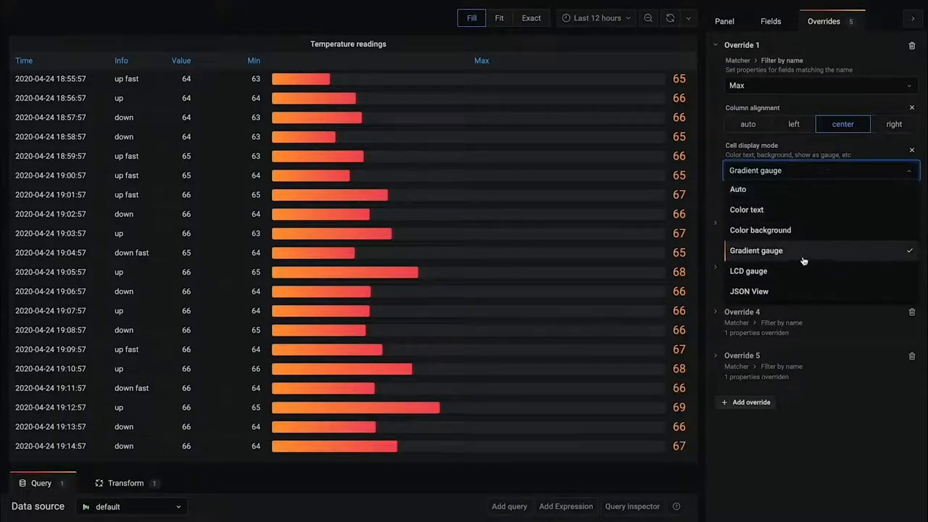
click(755, 250)
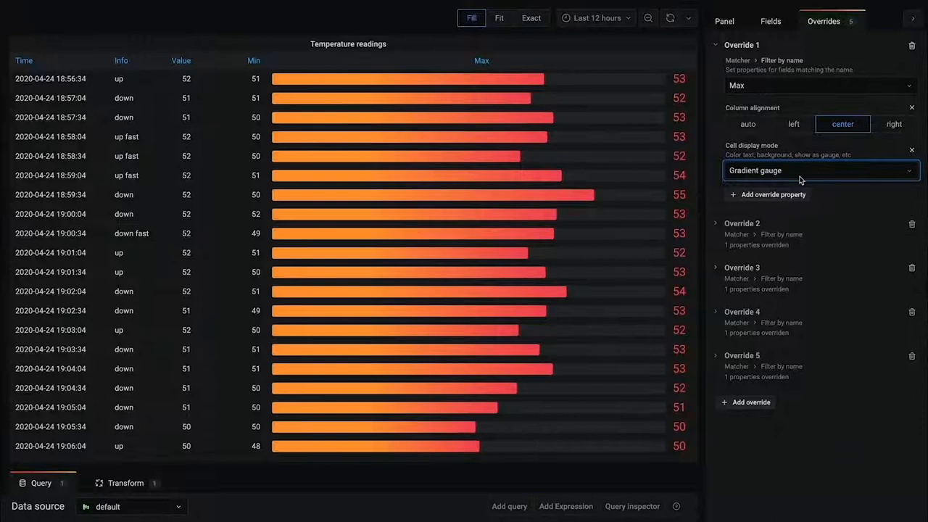
click(819, 169)
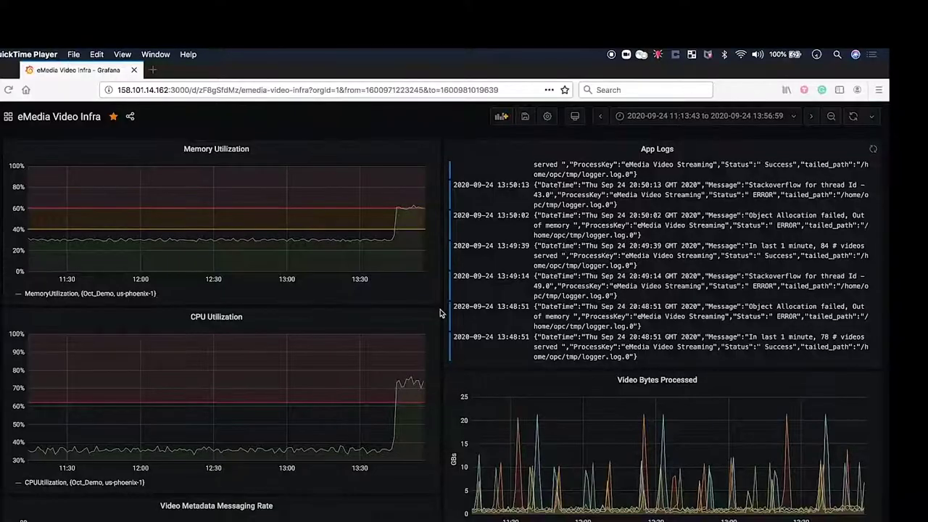
mouse_move(392, 255)
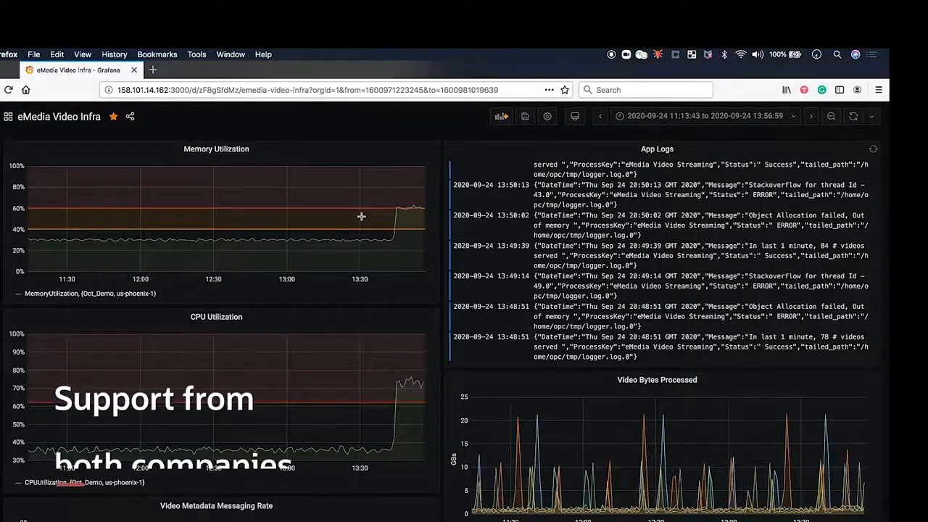
mouse_move(415, 246)
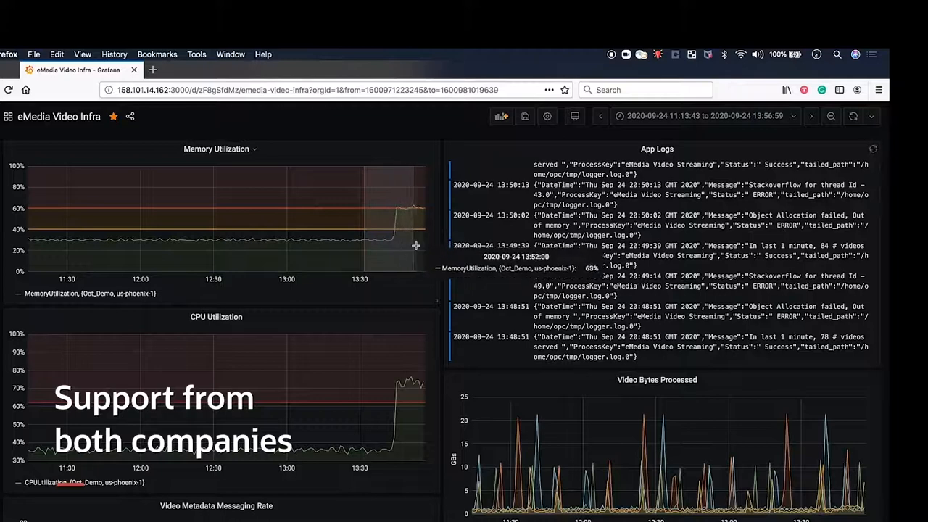